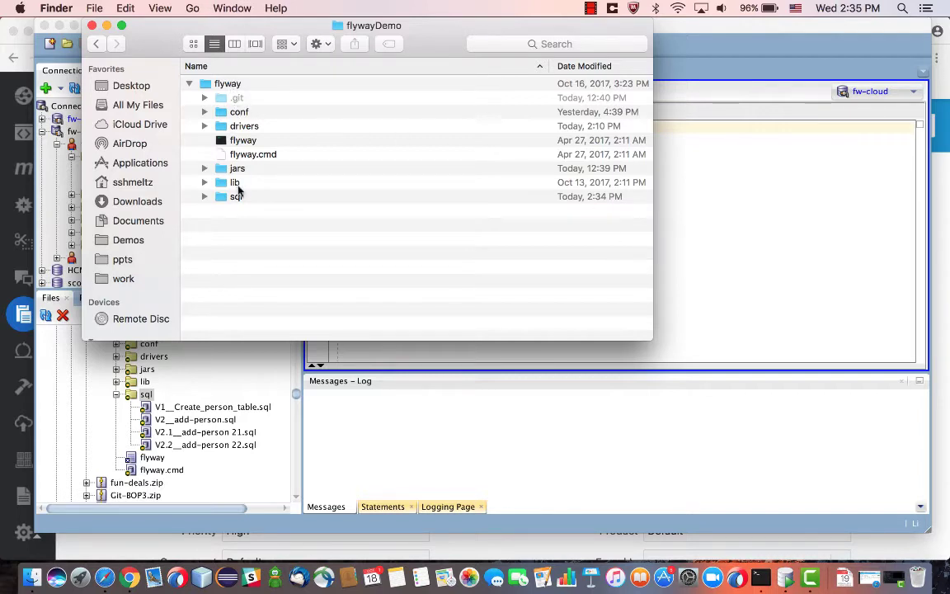
pyautogui.moveTo(238, 206)
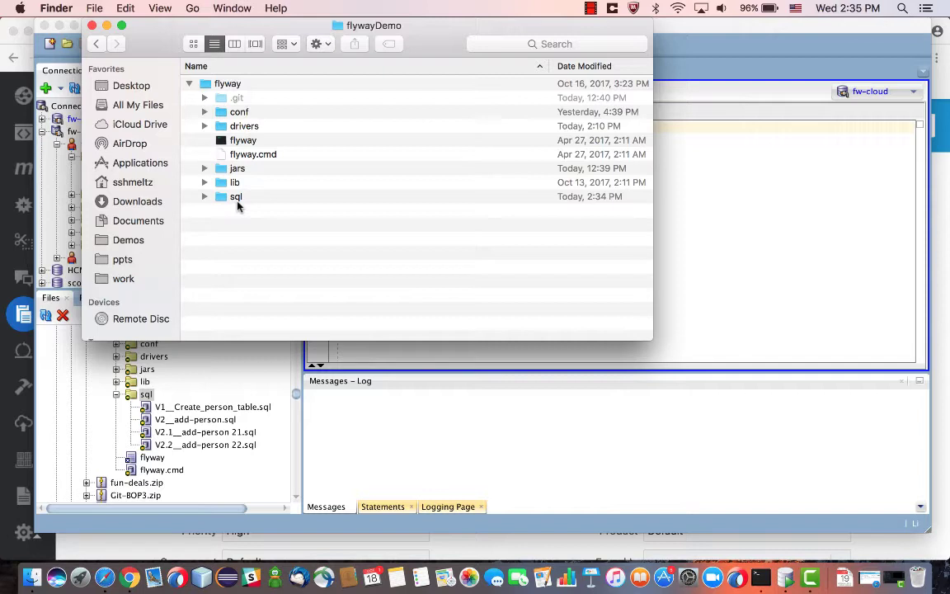
pyautogui.moveTo(207, 122)
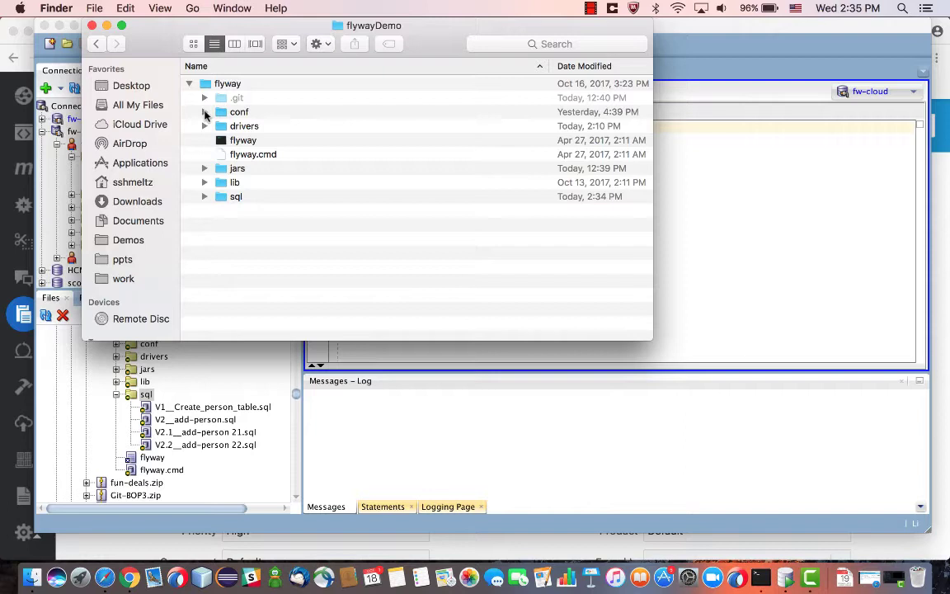
# Inspect flyway.conf in the conf folder and the JDBC jars in drivers, then collapse both.
pyautogui.click(204, 112)
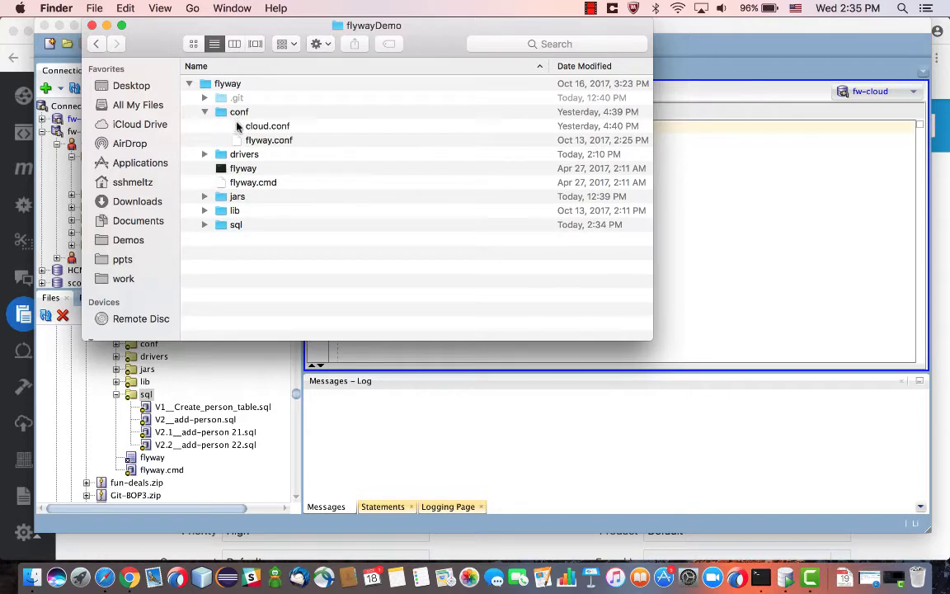
pyautogui.click(269, 139)
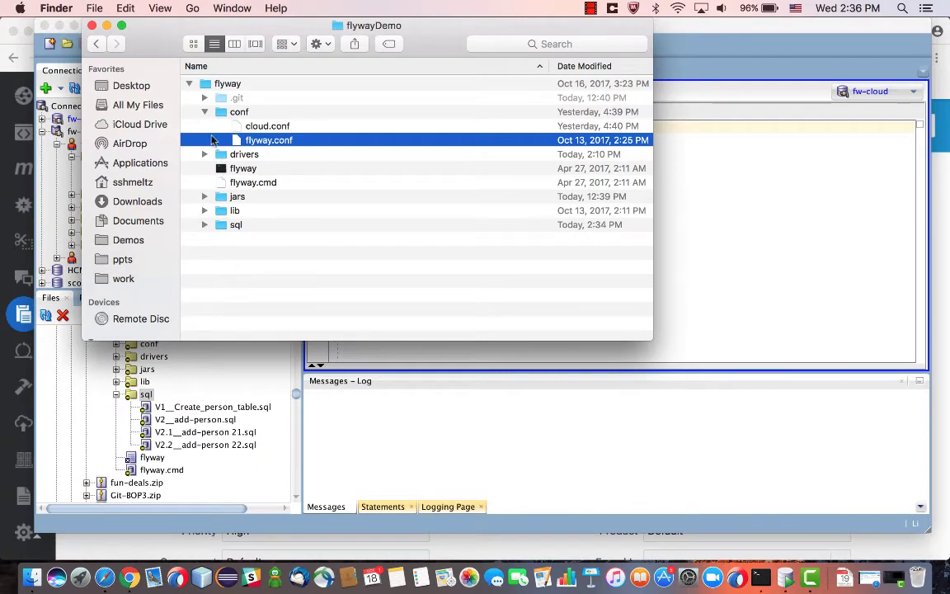
pyautogui.click(204, 112)
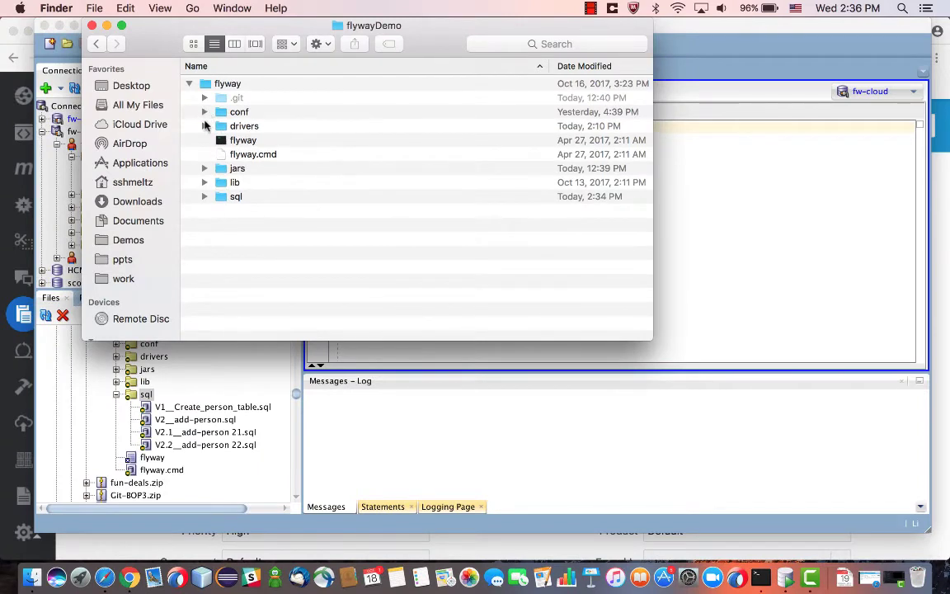
pyautogui.click(204, 125)
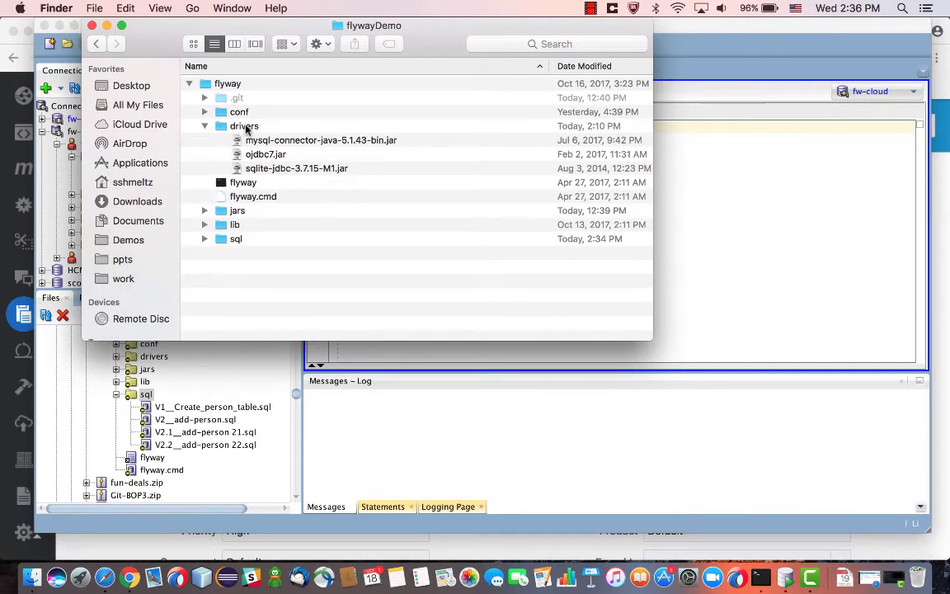
pyautogui.click(244, 126)
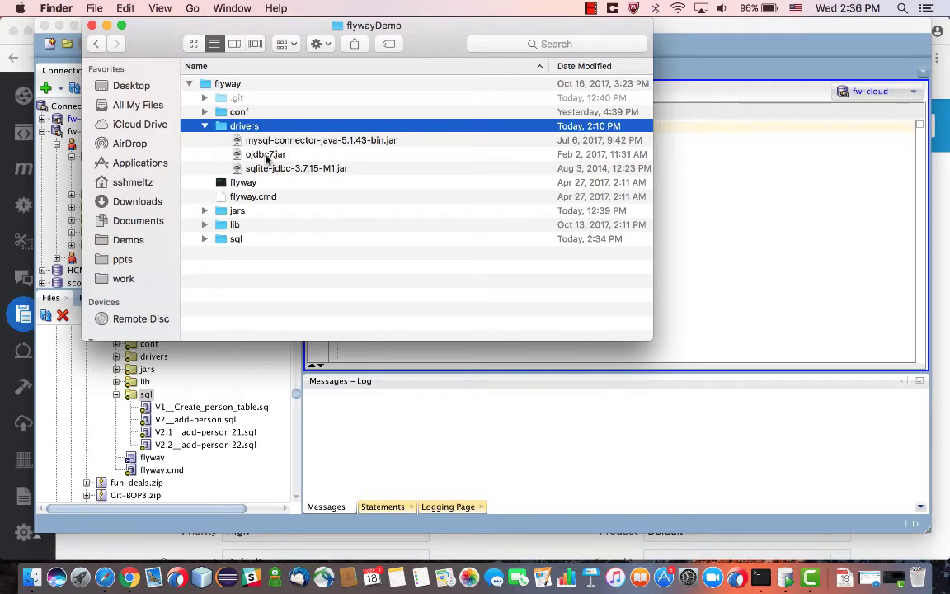
pyautogui.click(205, 125)
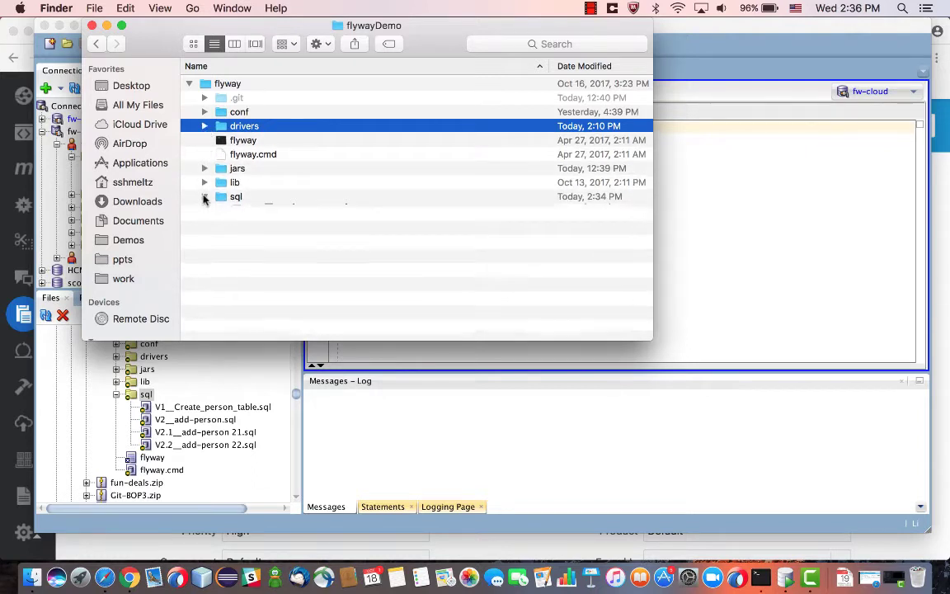
pyautogui.click(205, 196)
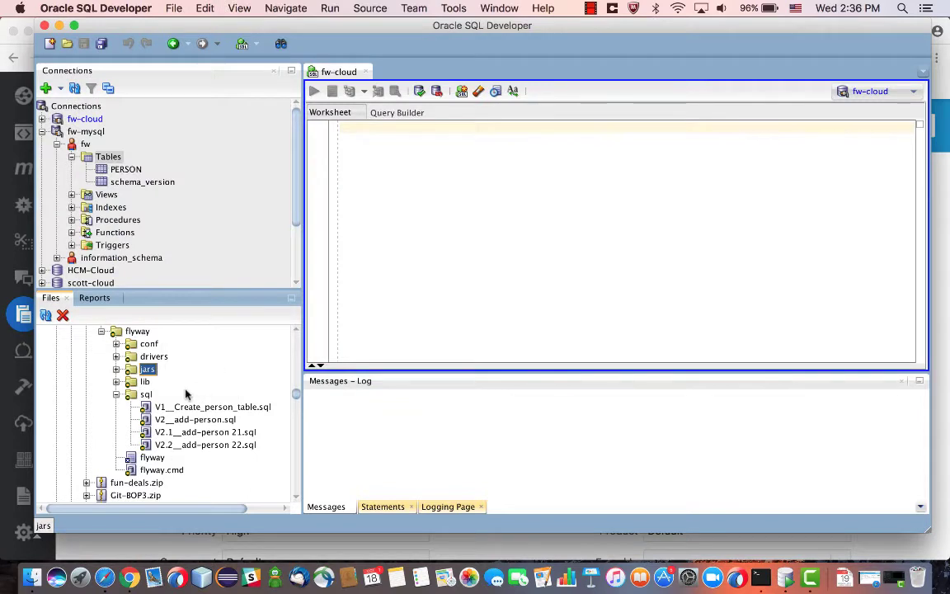
pyautogui.click(145, 395)
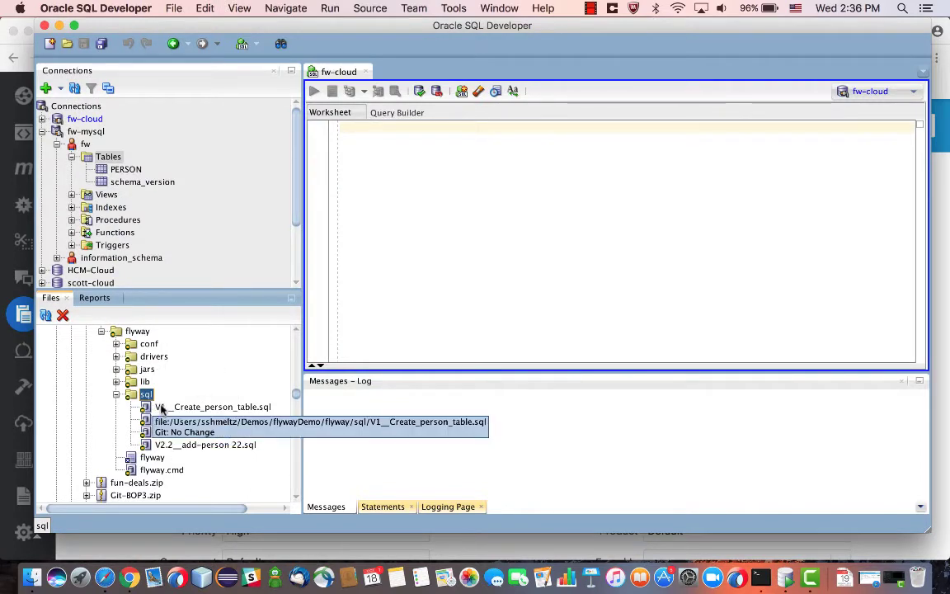
pyautogui.doubleClick(212, 406)
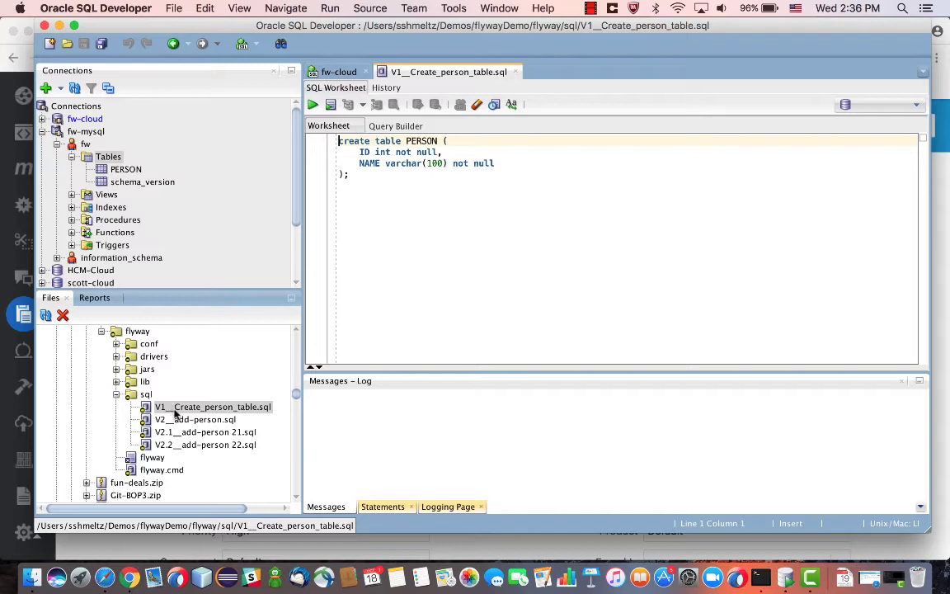
pyautogui.moveTo(243, 413)
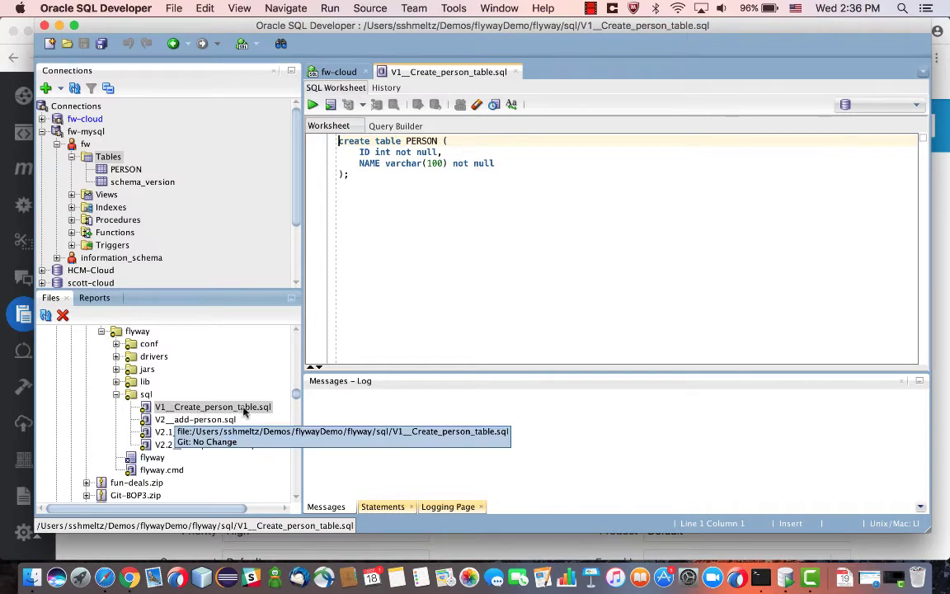
pyautogui.moveTo(329, 335)
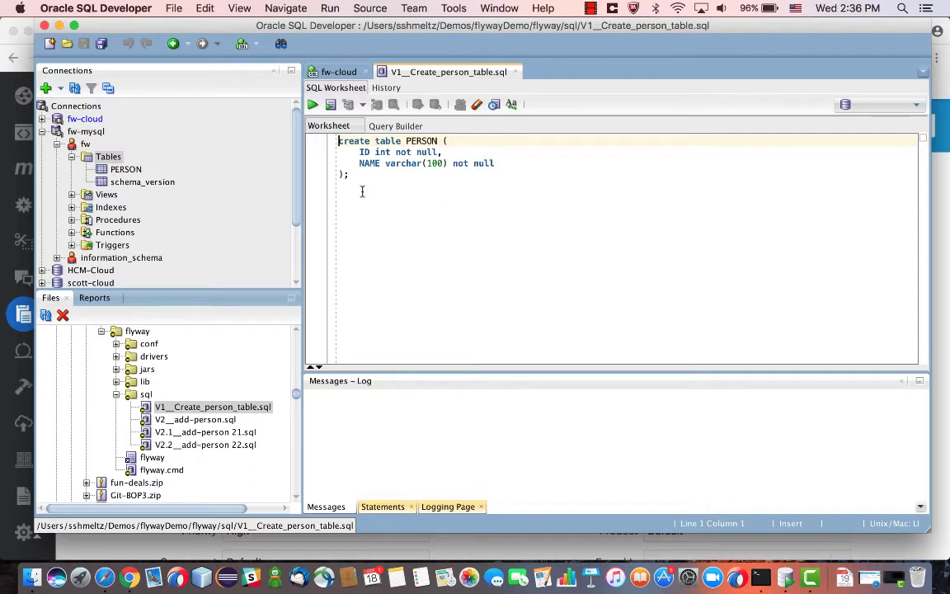
pyautogui.moveTo(206, 355)
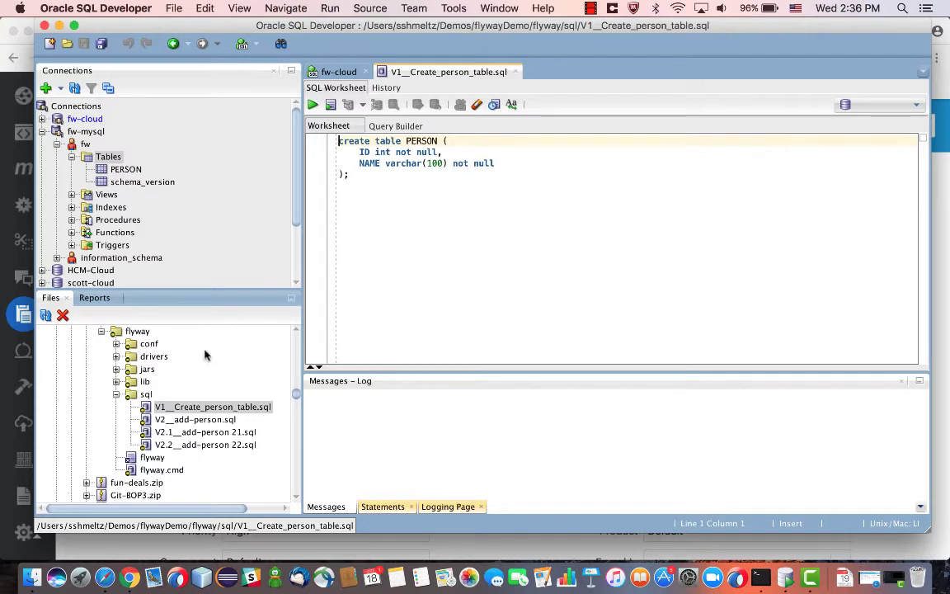
pyautogui.doubleClick(194, 420)
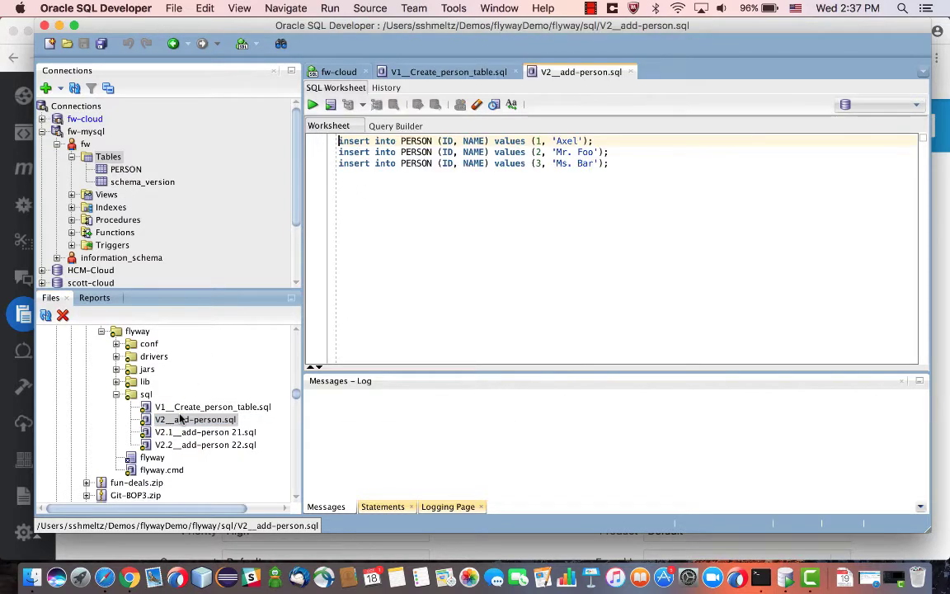
pyautogui.click(412, 245)
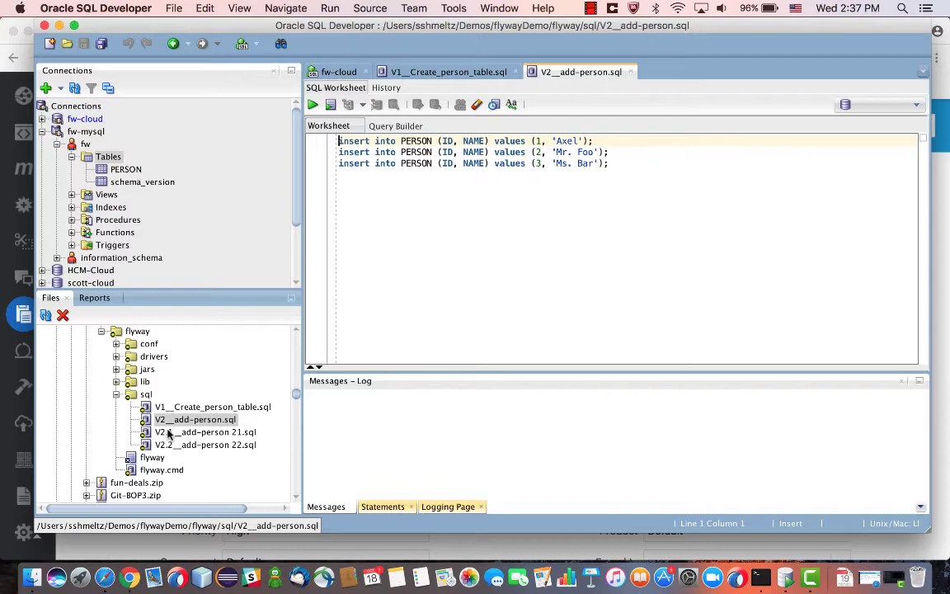
pyautogui.moveTo(205, 445)
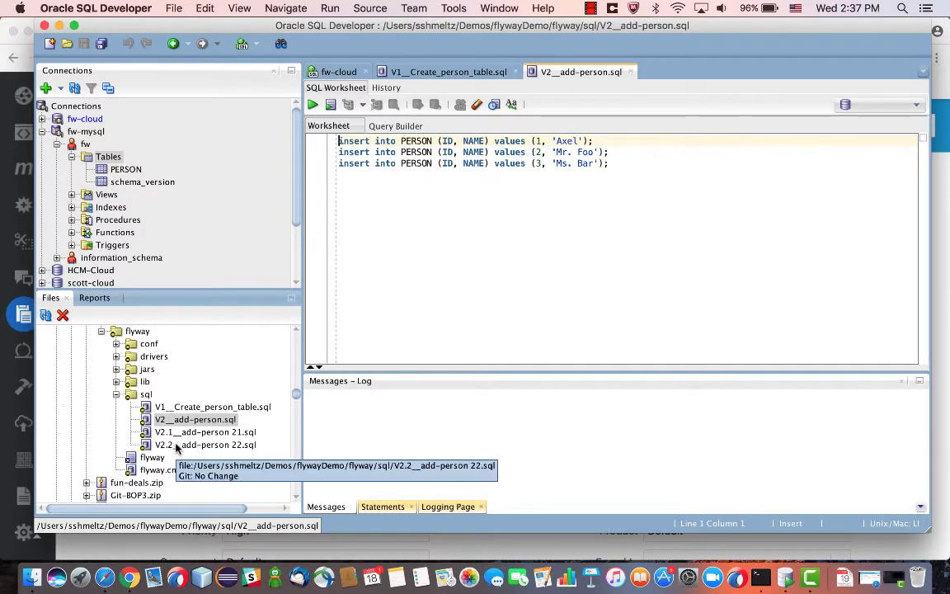
pyautogui.moveTo(620, 86)
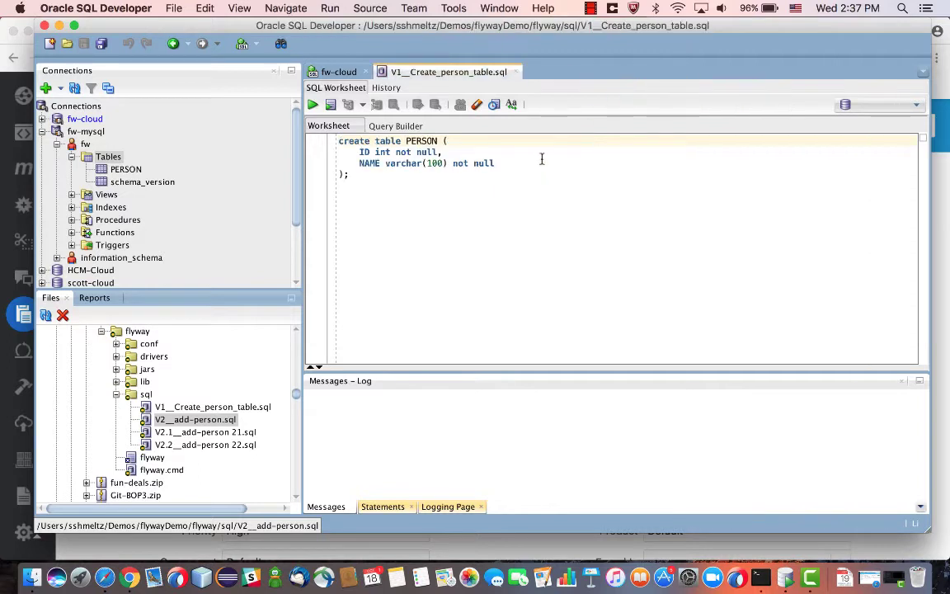
pyautogui.press('cmd+a')
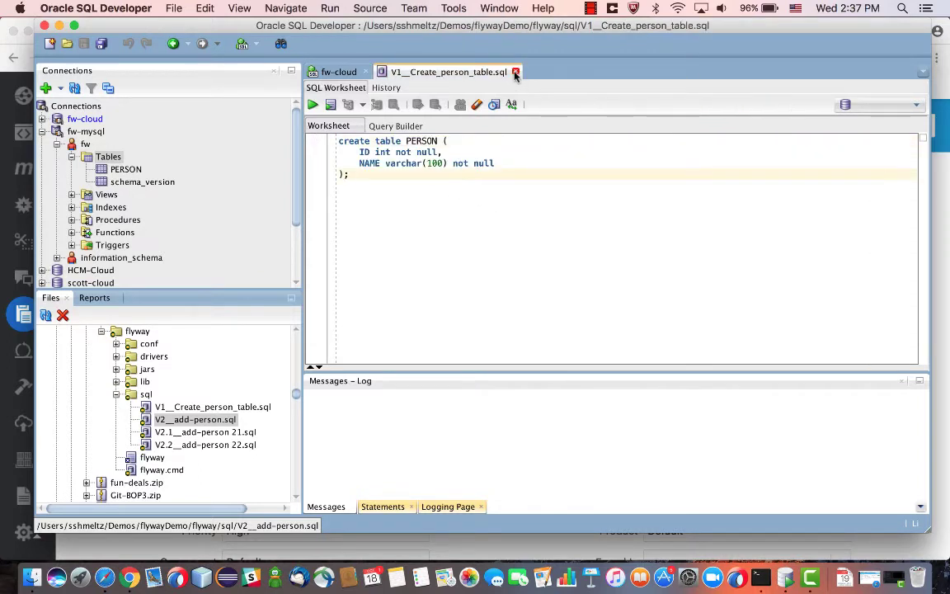
pyautogui.click(516, 73)
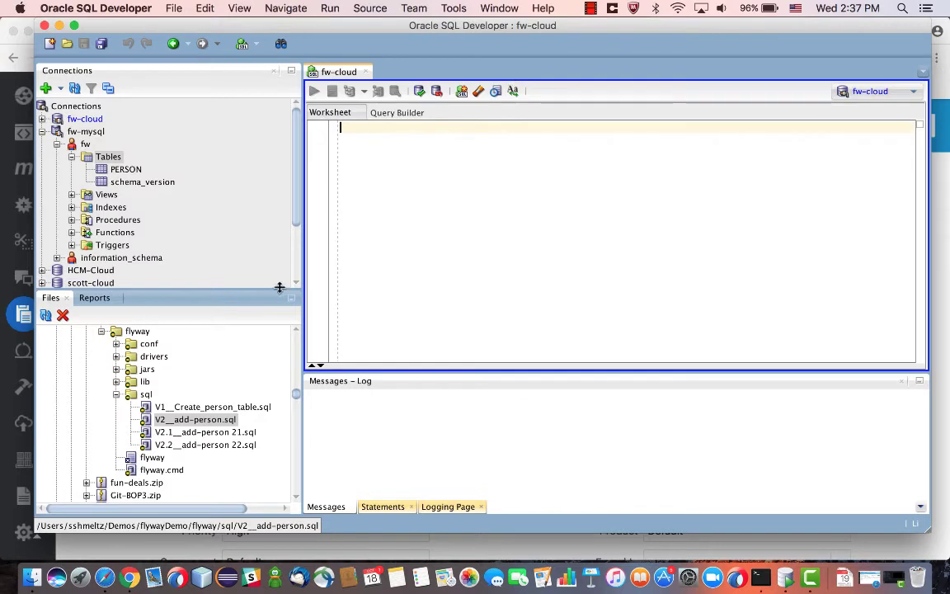
pyautogui.press('Cmd+Tab')
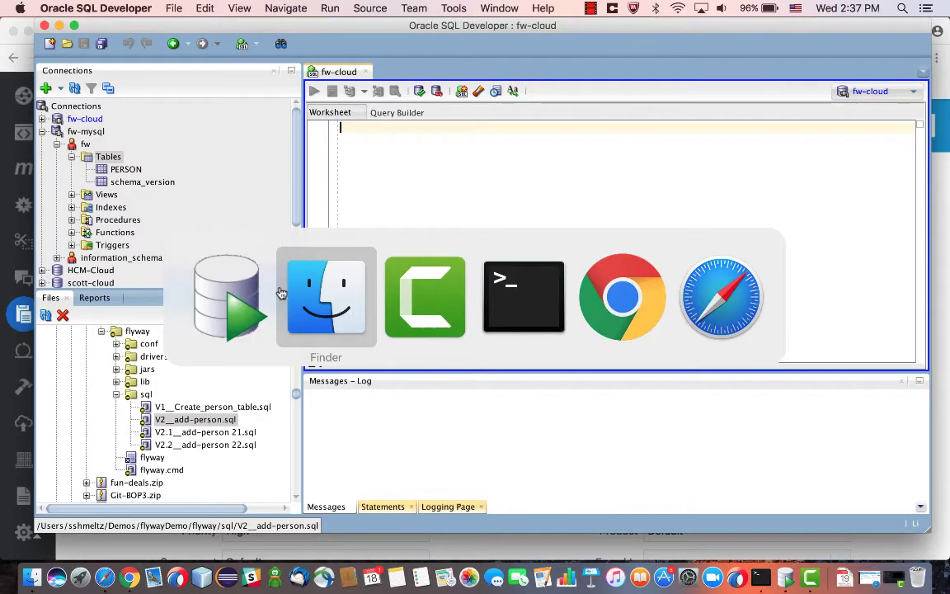
# Run ./flyway info -configFile=flyway.conf in Terminal to report migration status.
pyautogui.click(525, 297)
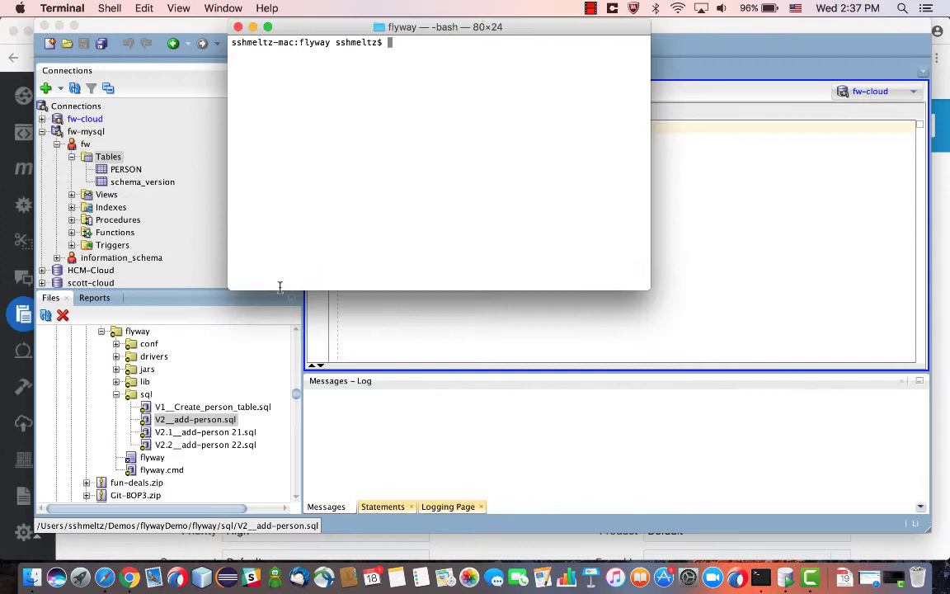
pyautogui.write('./flyway info -configFilw=flyway.conf')
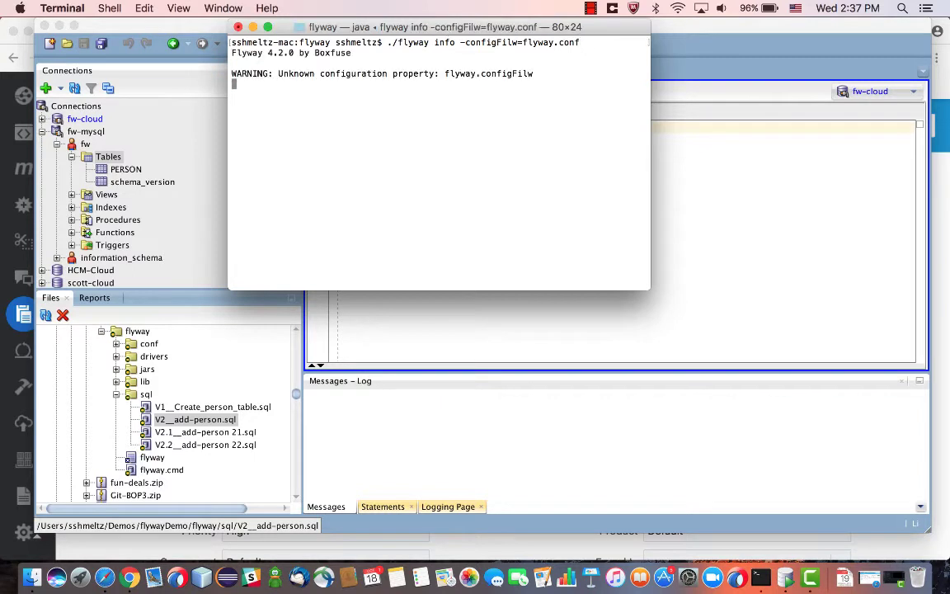
pyautogui.press('Return')
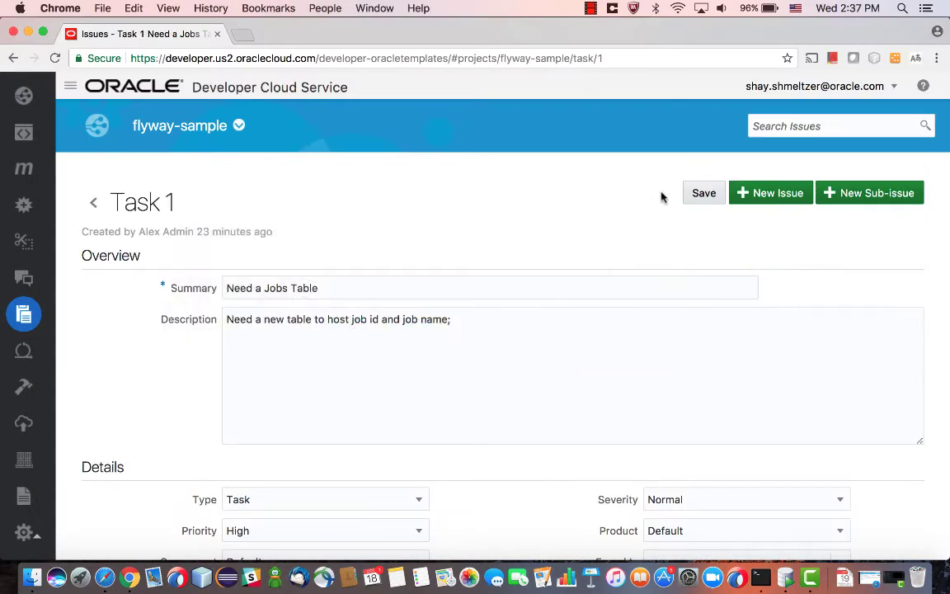
# Open Task 1 'Need a Jobs Table' from my assigned issues and read its description.
pyautogui.click(92, 201)
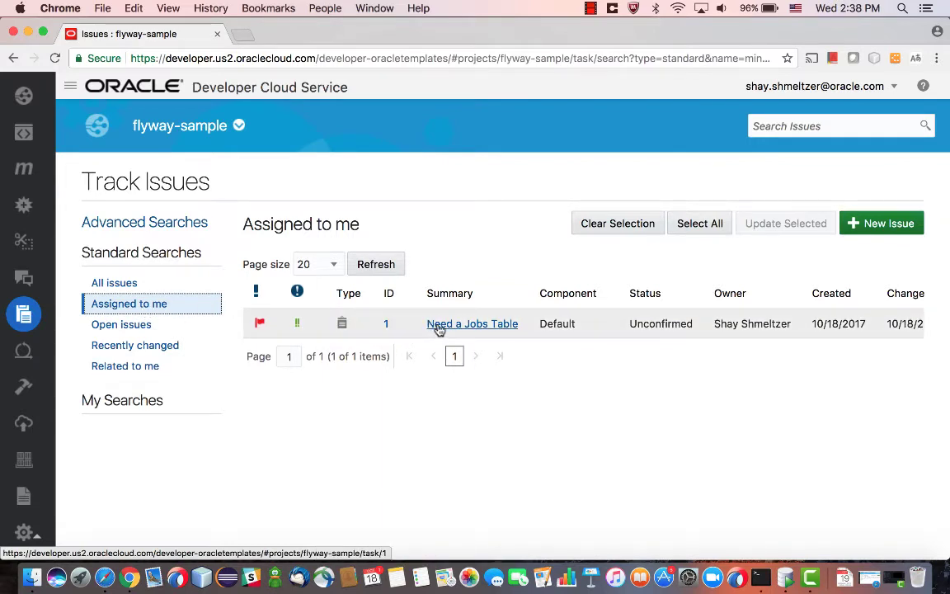
pyautogui.click(472, 323)
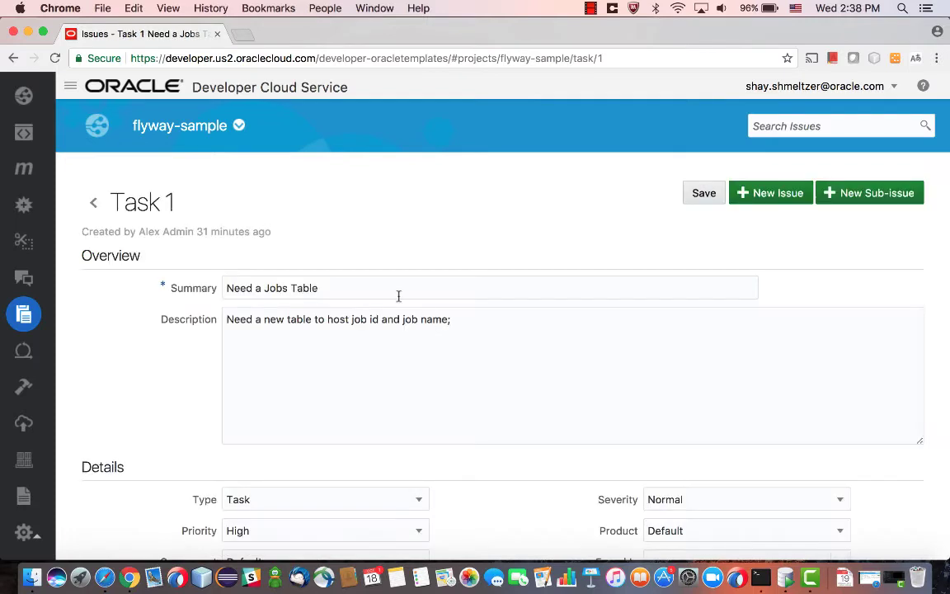
pyautogui.moveTo(406, 350)
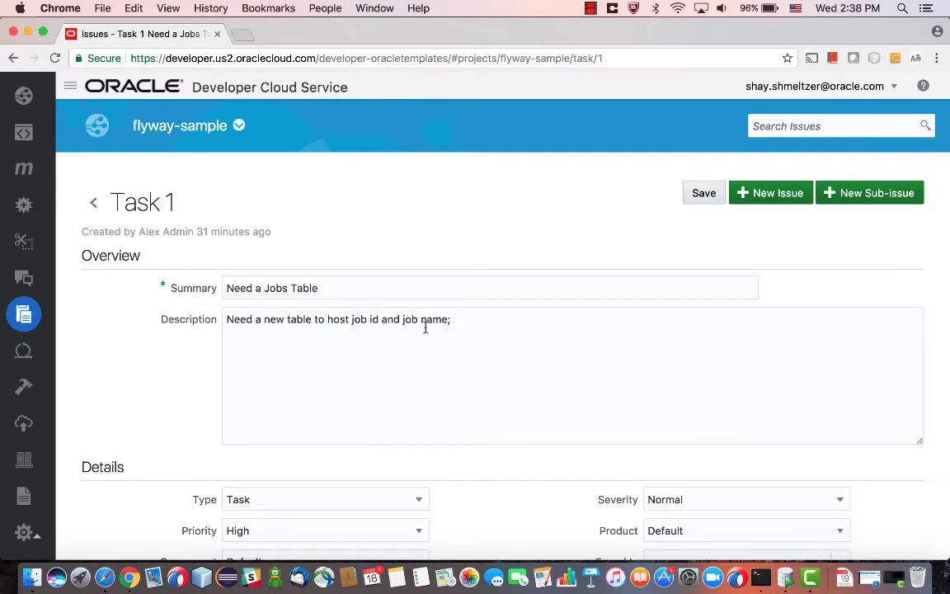
pyautogui.press('cmd+tab')
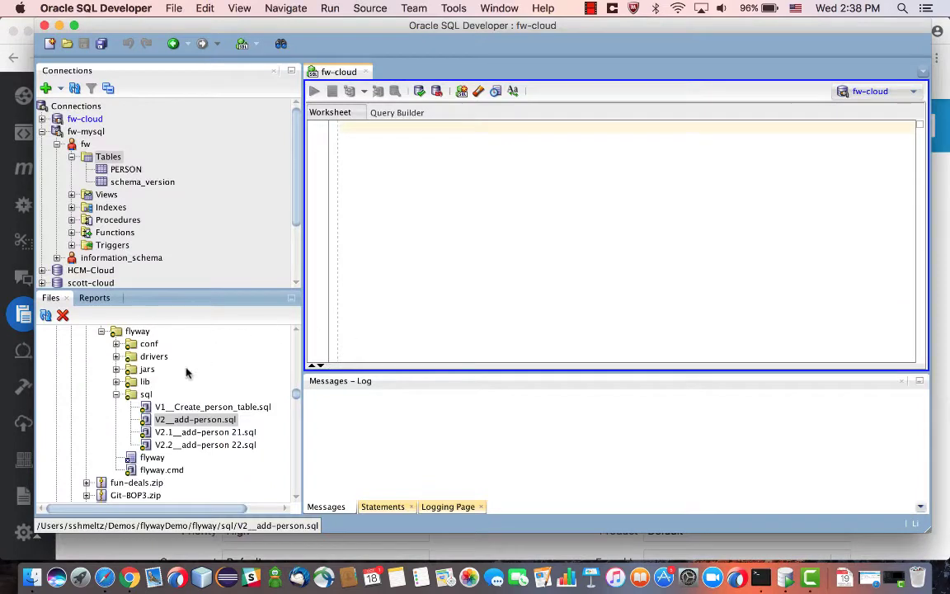
# Create a new SQL file V3__create_job_table.sql in the flyway sql folder.
pyautogui.rightClick(145, 395)
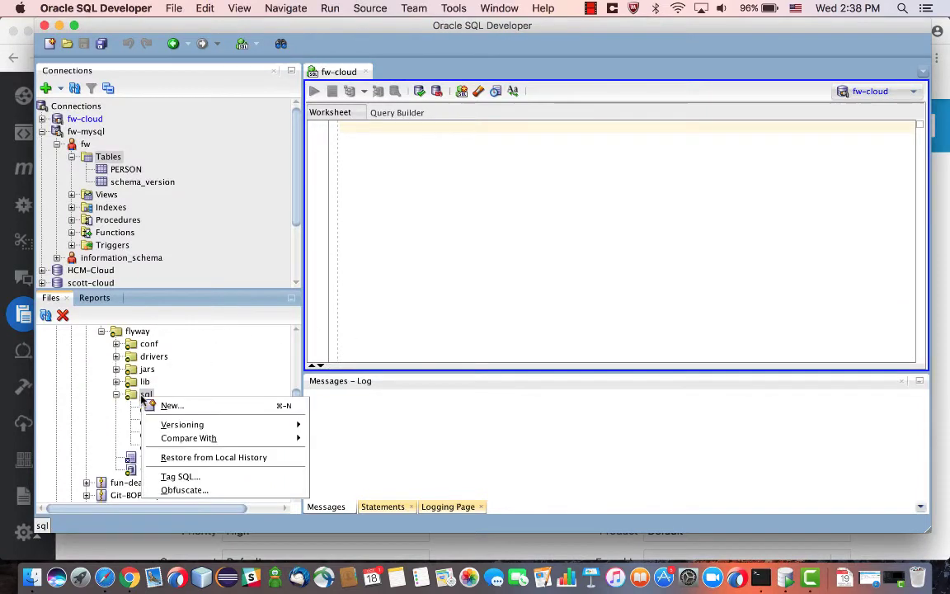
pyautogui.click(172, 406)
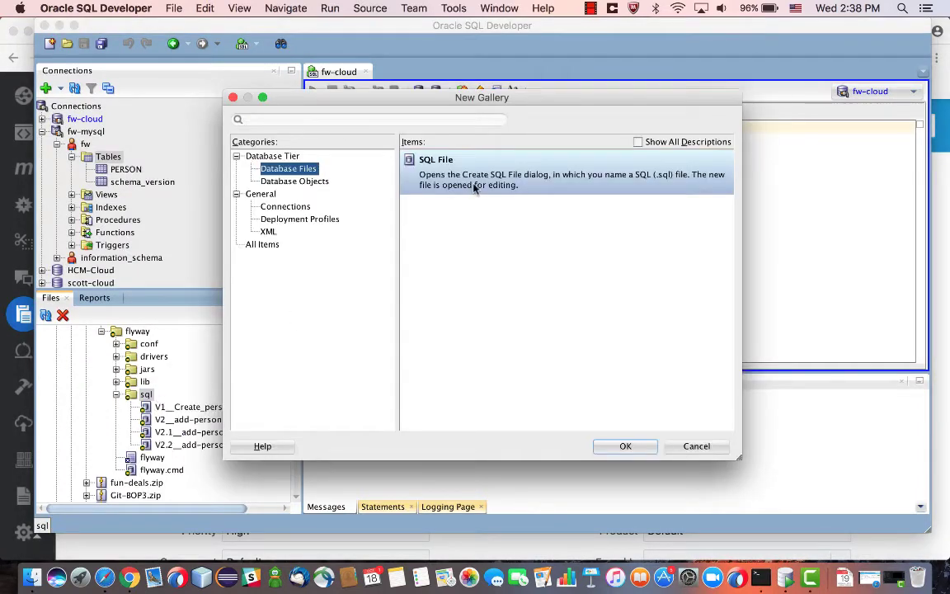
pyautogui.click(624, 445)
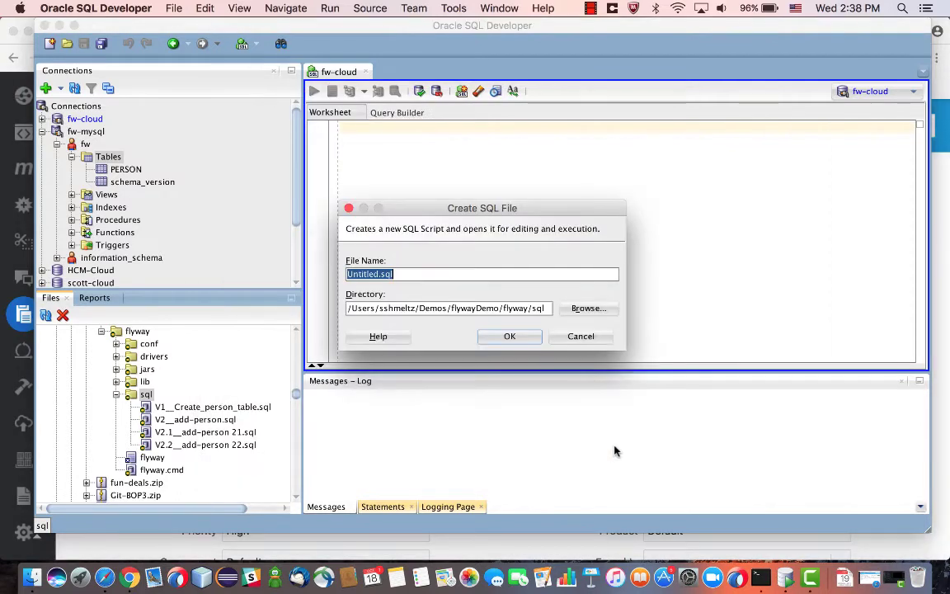
pyautogui.write('V')
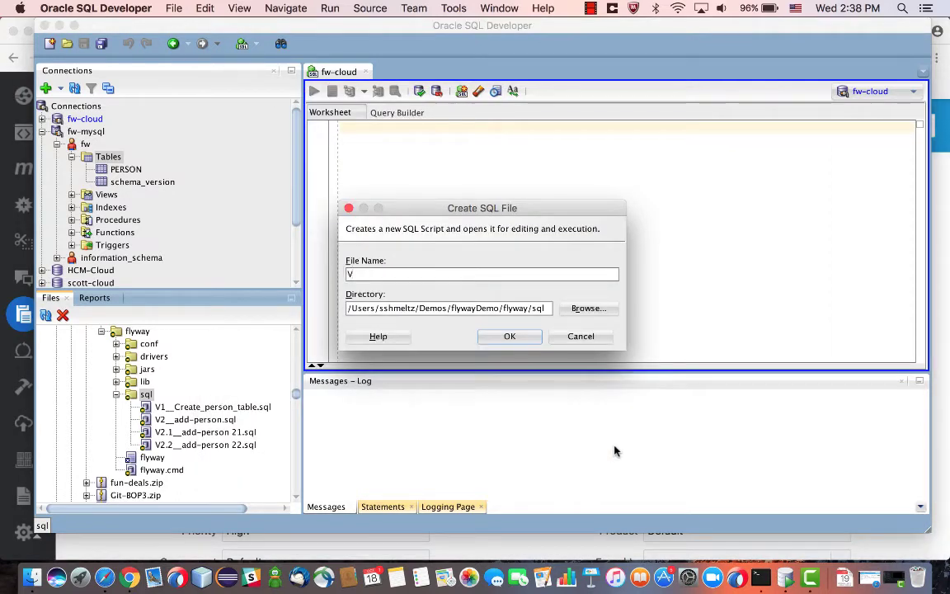
pyautogui.write('3')
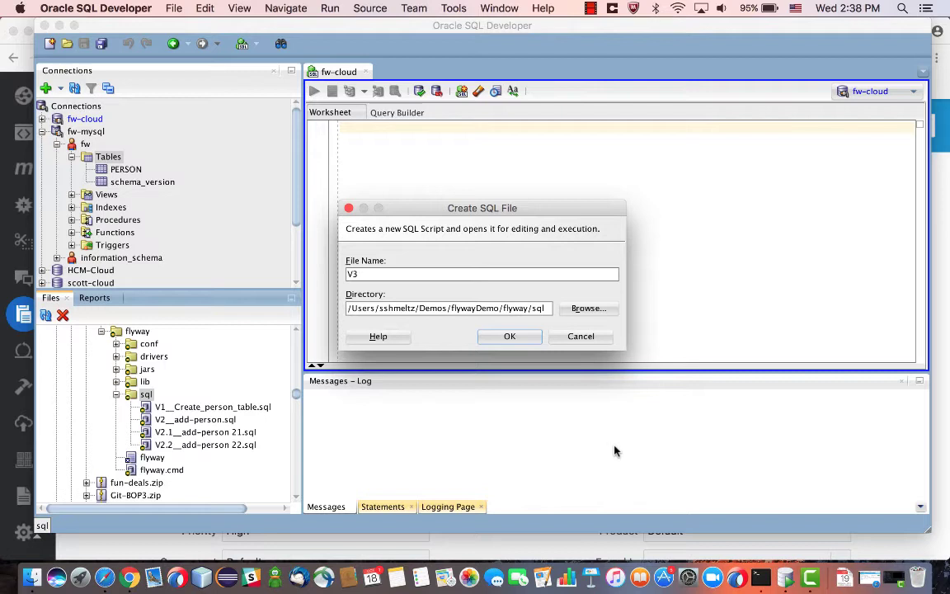
pyautogui.write('__')
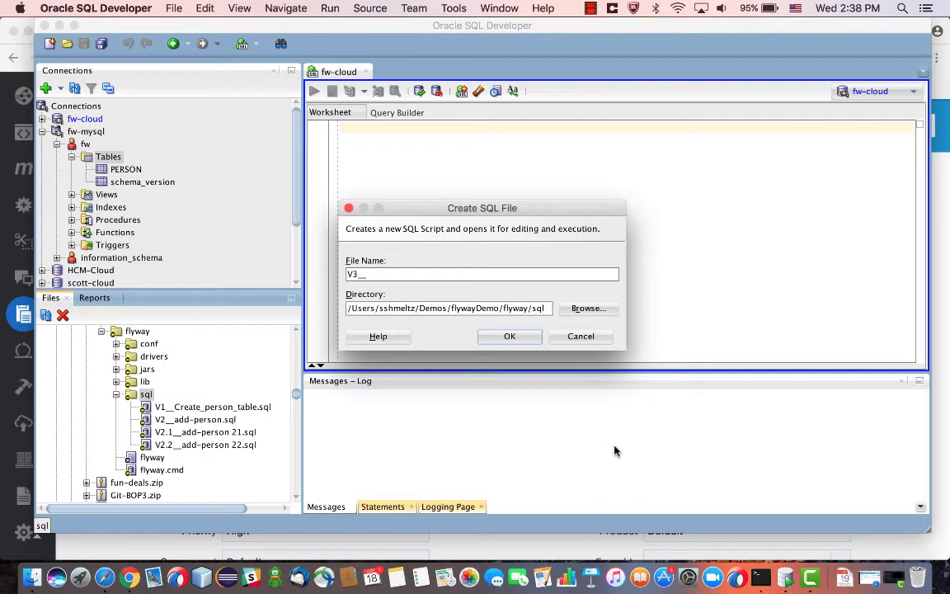
pyautogui.write('create_job_')
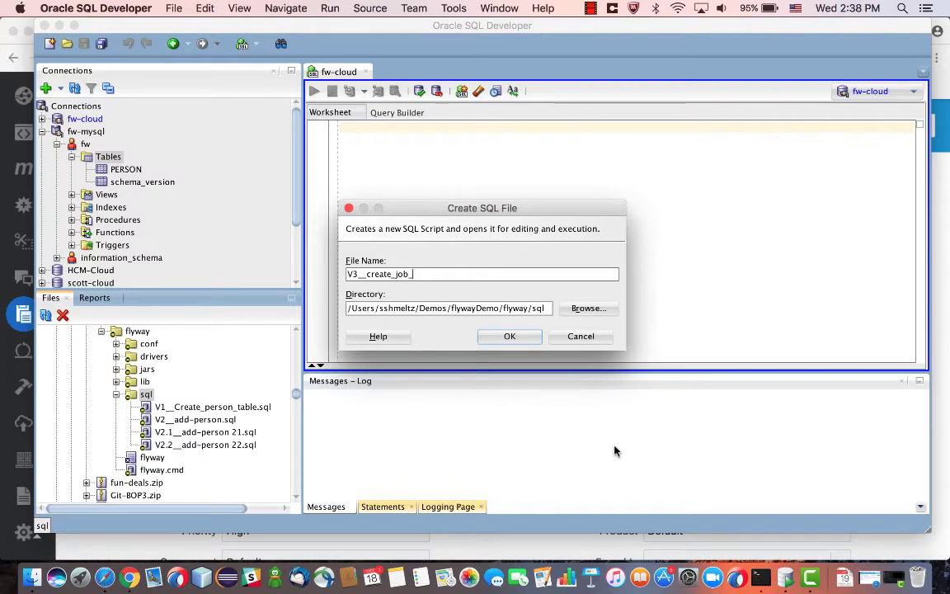
pyautogui.write('table.sql')
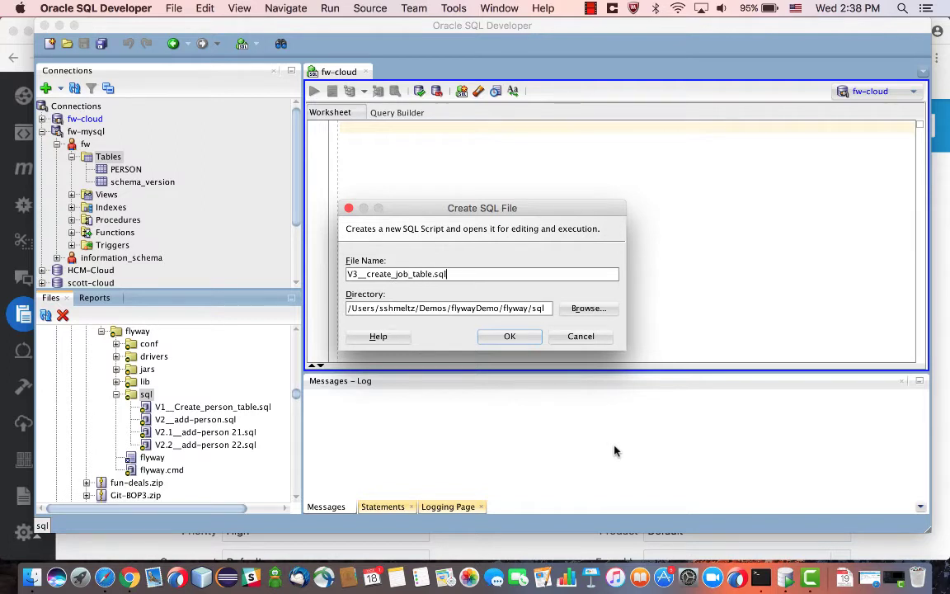
pyautogui.click(508, 336)
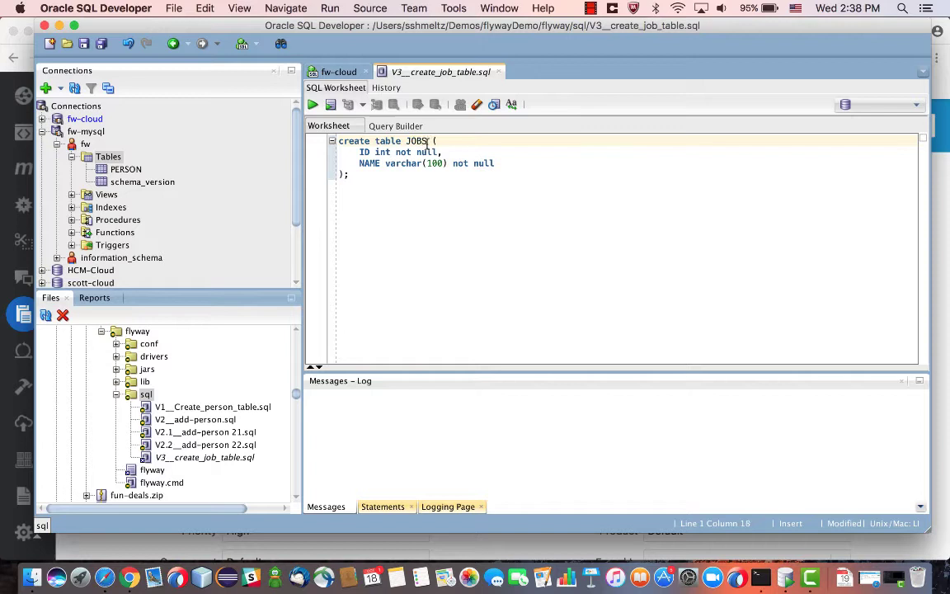
pyautogui.moveTo(435, 163)
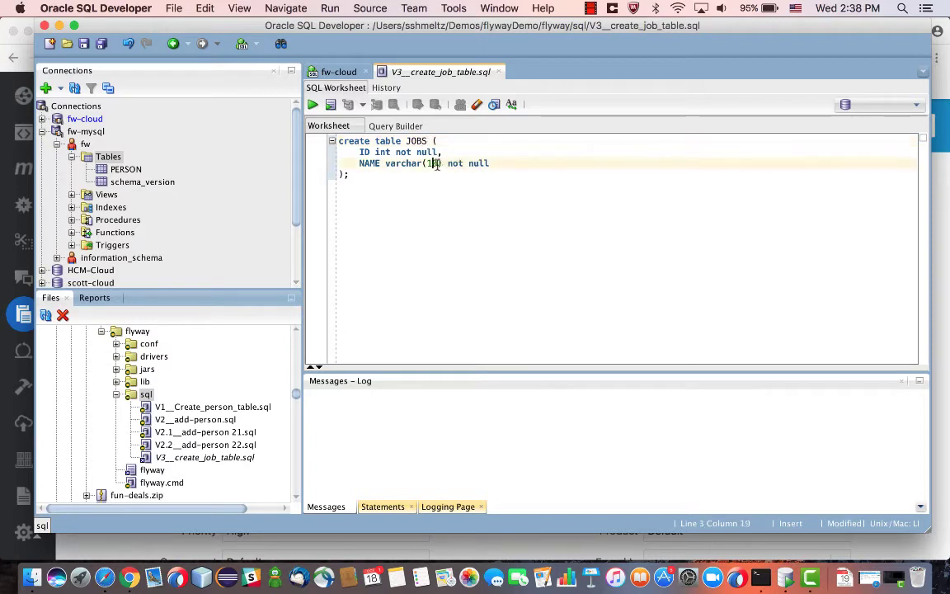
# Change the JOBS NAME column to varchar(30) in the CREATE TABLE statement.
pyautogui.write('30')
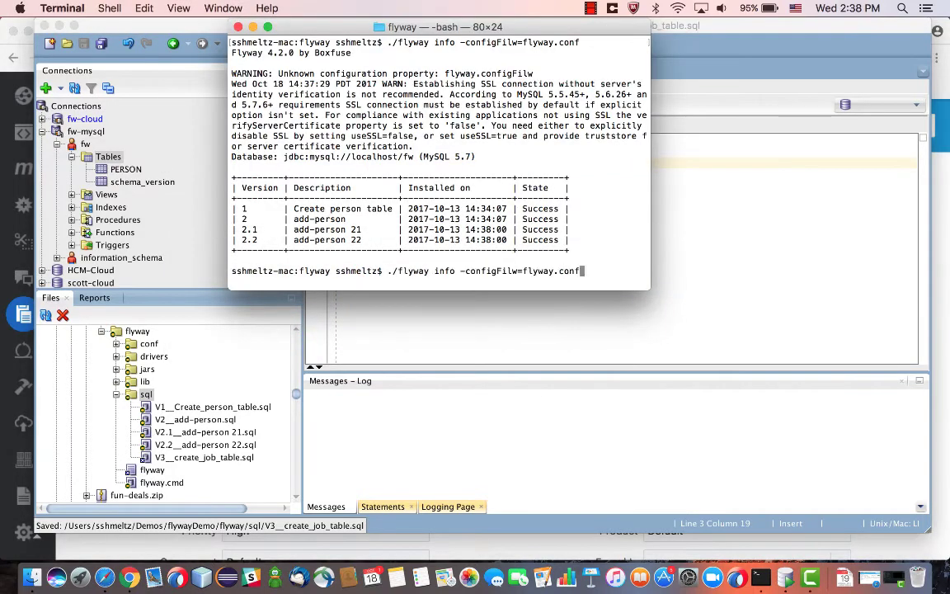
# List migrations showing version 3 pending, then run flyway migrate against the fw schema.
pyautogui.press('Return')
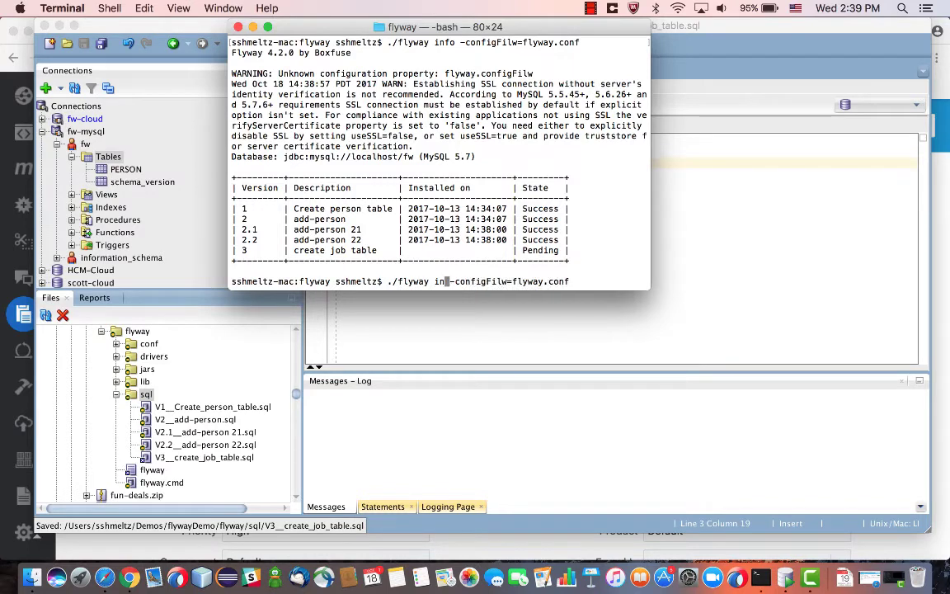
pyautogui.write('migrate')
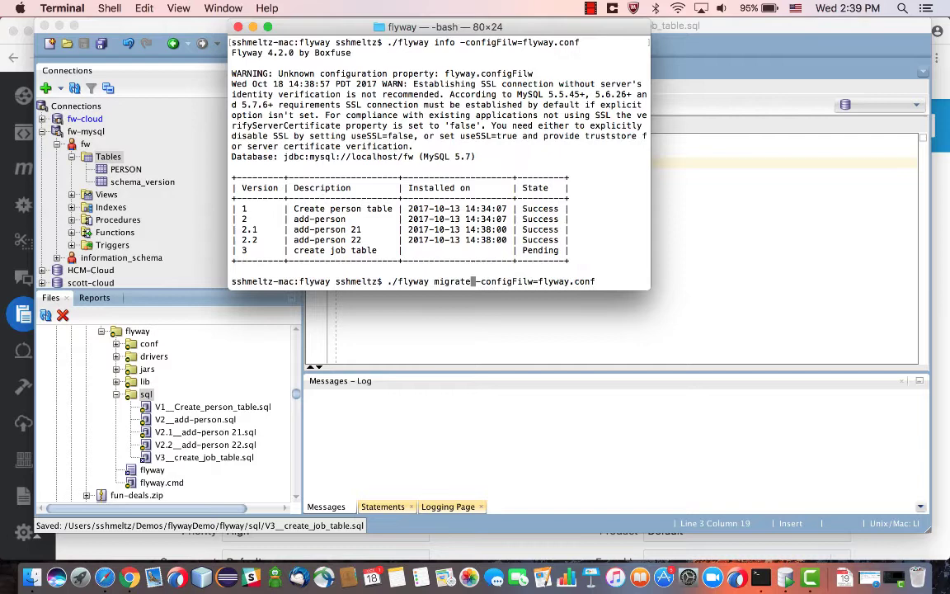
pyautogui.press('enter')
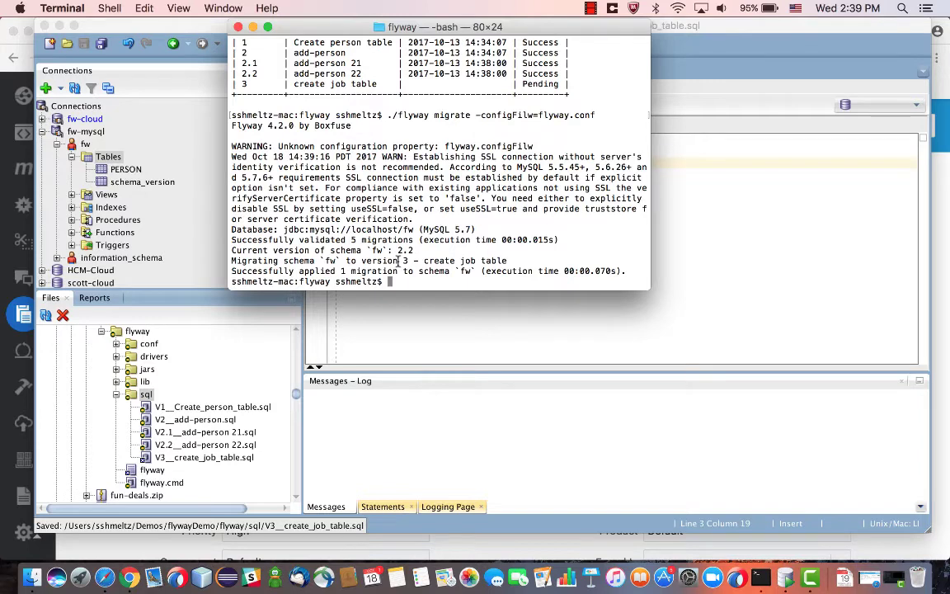
pyautogui.write('./flyway info -configFilw=flyway.conf')
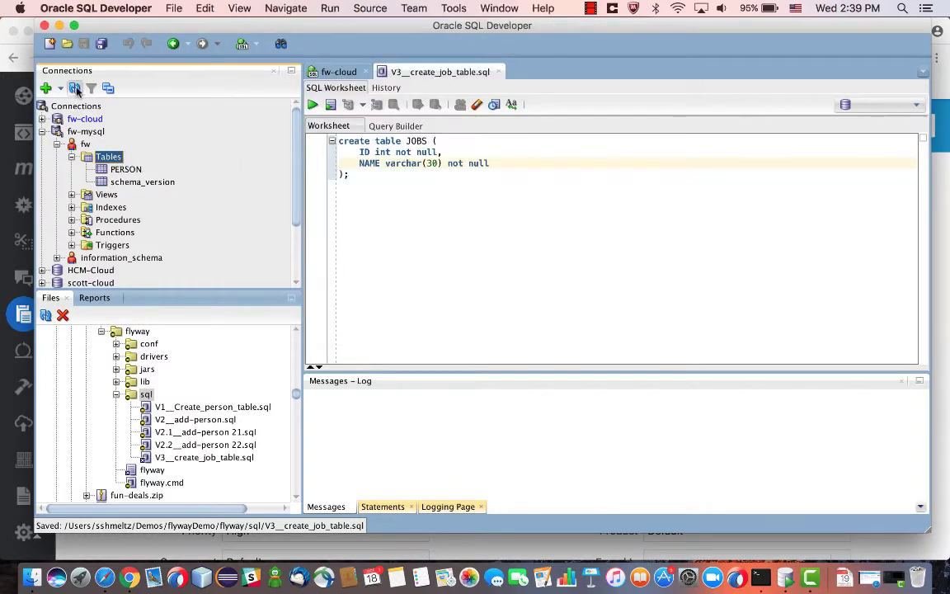
# Refresh the fw-mysql tables and view the JOBS table's ID and NAME columns.
pyautogui.click(75, 89)
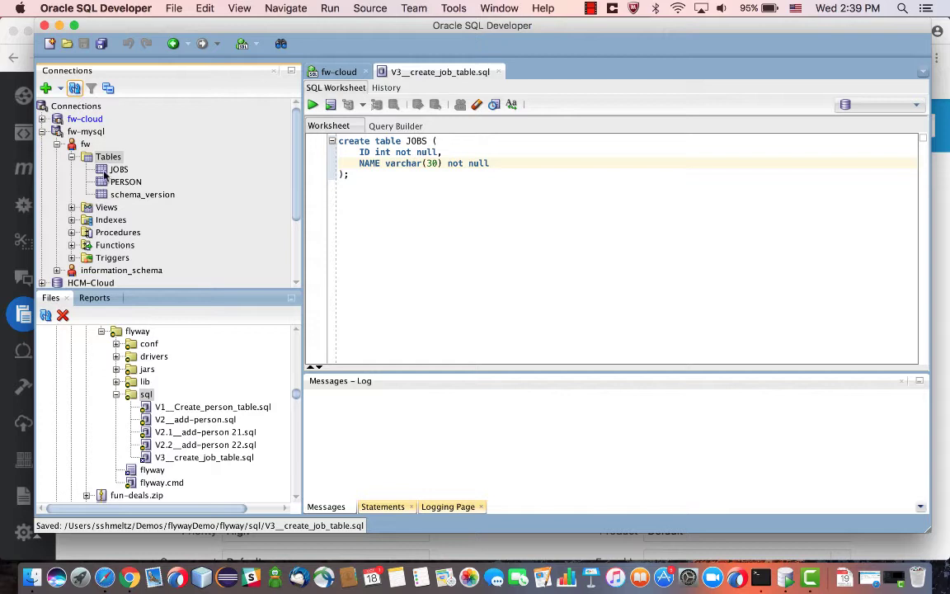
pyautogui.doubleClick(119, 168)
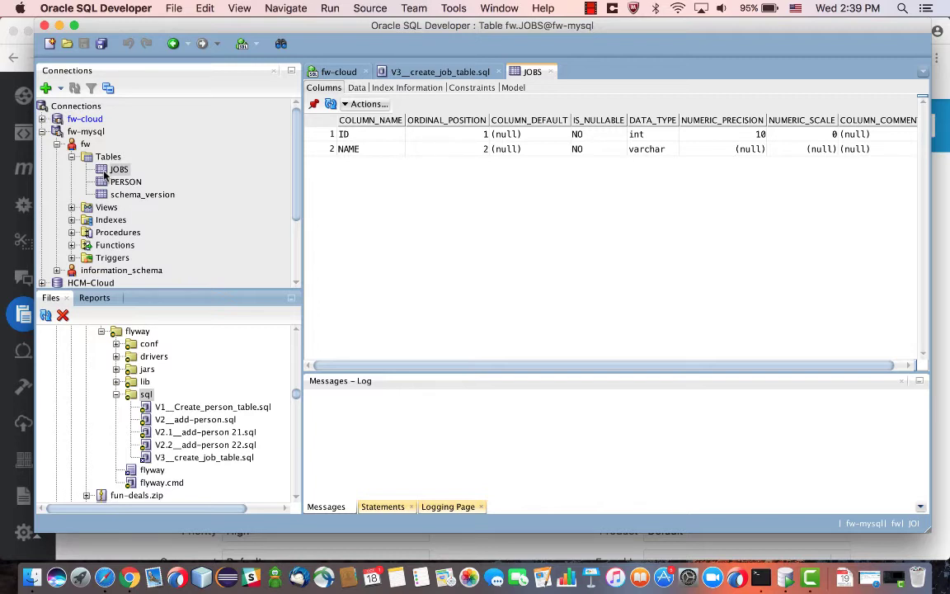
pyautogui.moveTo(180, 391)
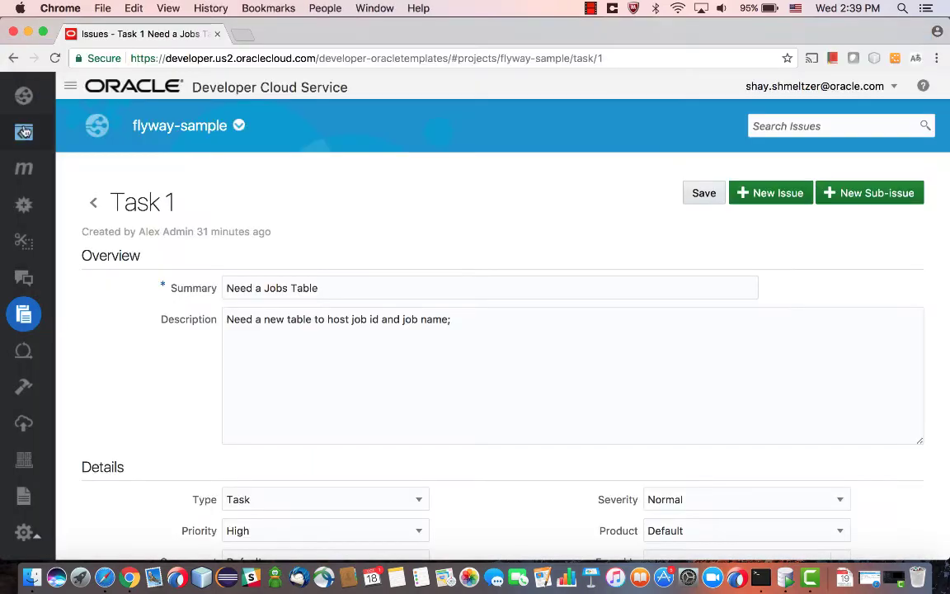
# Browse the flyway.git repository's sql folder, which lists only V1 to V2.2 scripts.
pyautogui.click(23, 132)
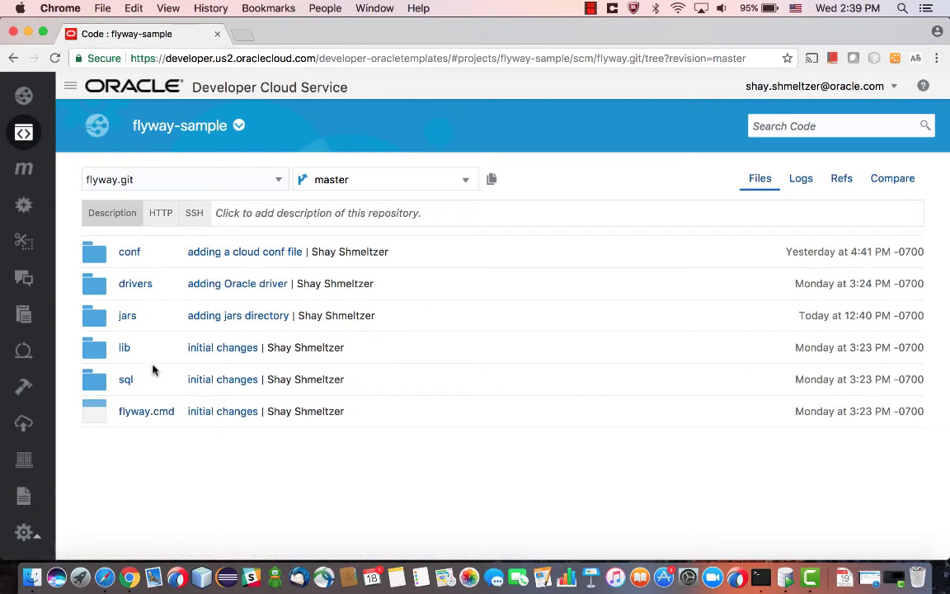
pyautogui.click(125, 377)
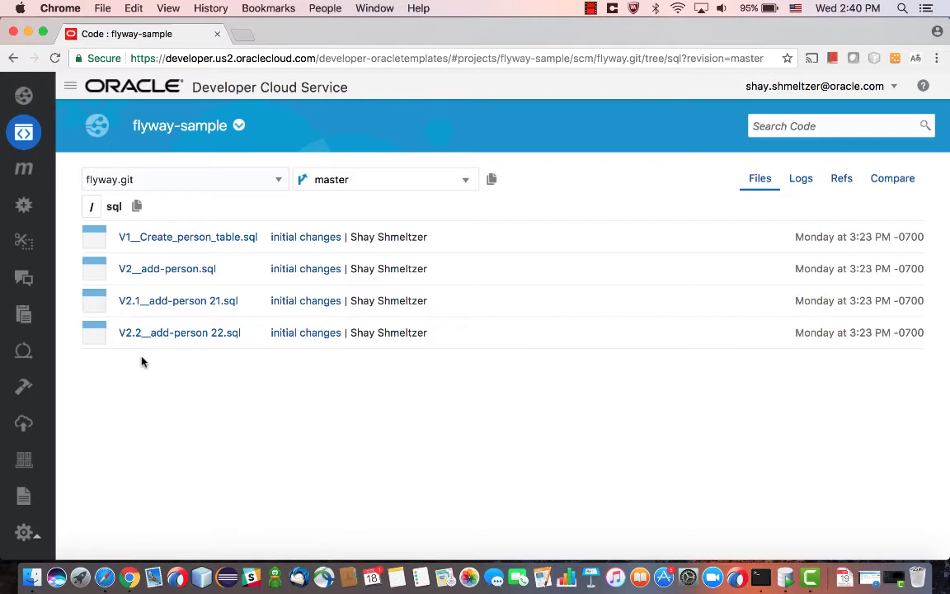
pyautogui.press('cmd+tab')
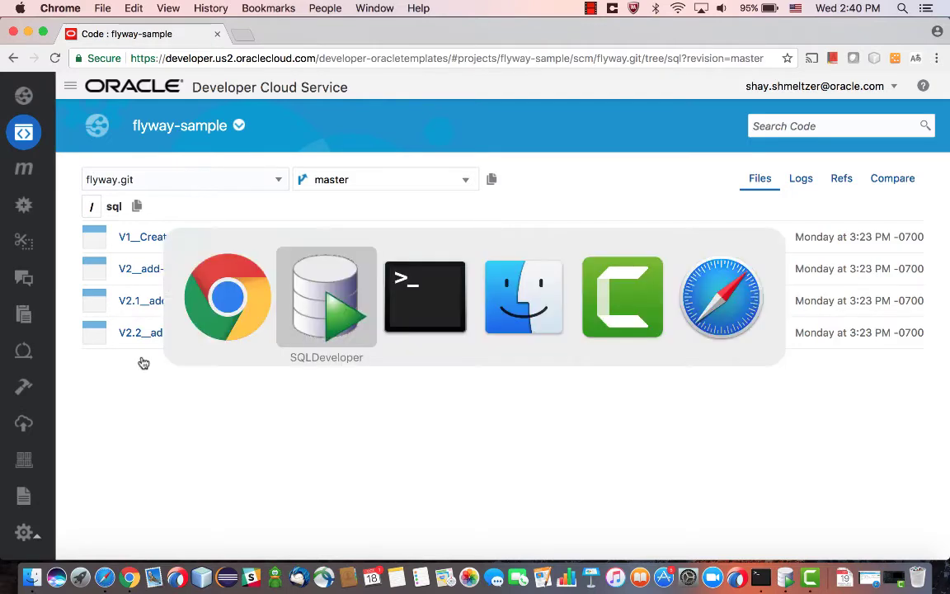
# Git add V3__create_job_table.sql from the sql folder via Versioning > Add.
pyautogui.click(327, 297)
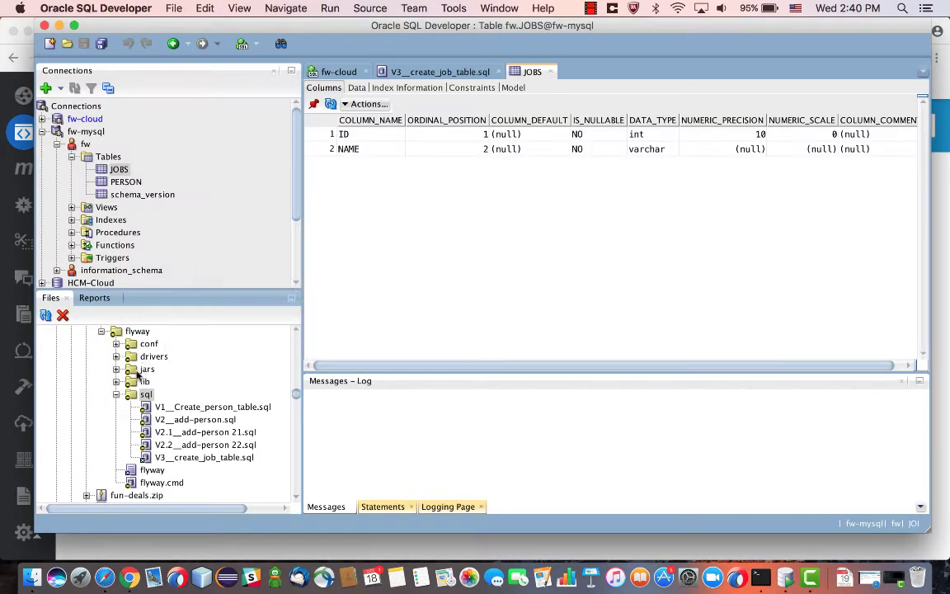
pyautogui.rightClick(145, 394)
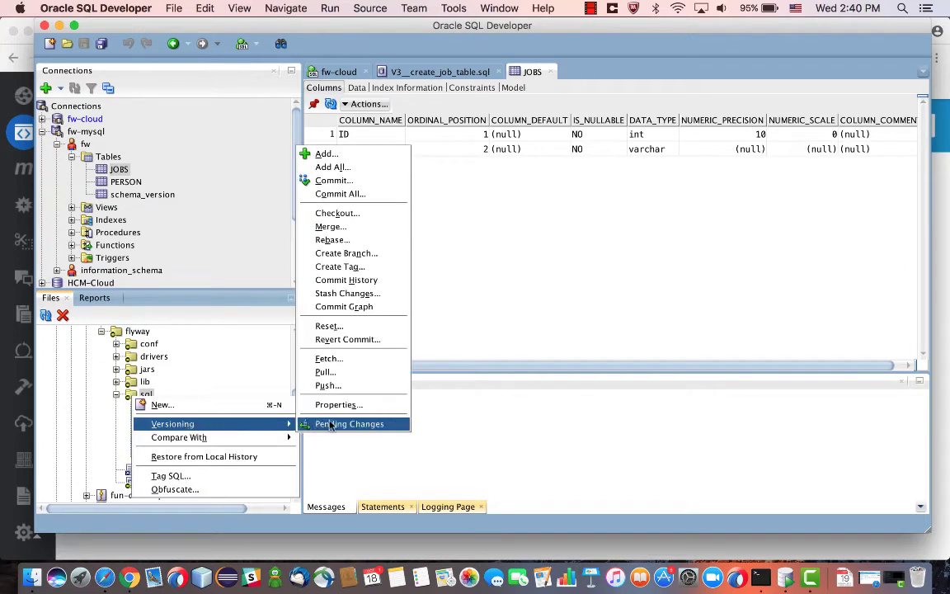
pyautogui.moveTo(340, 193)
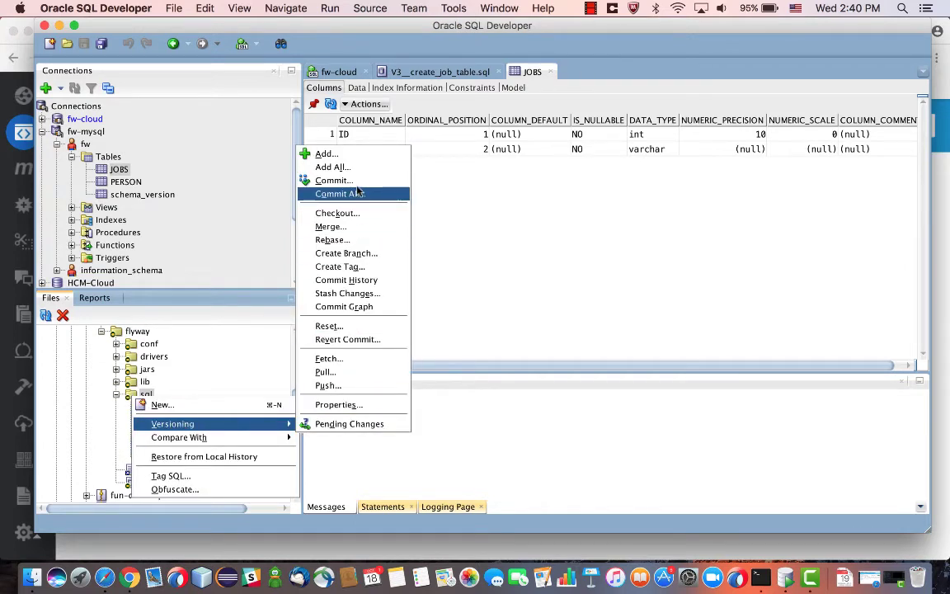
pyautogui.moveTo(333, 180)
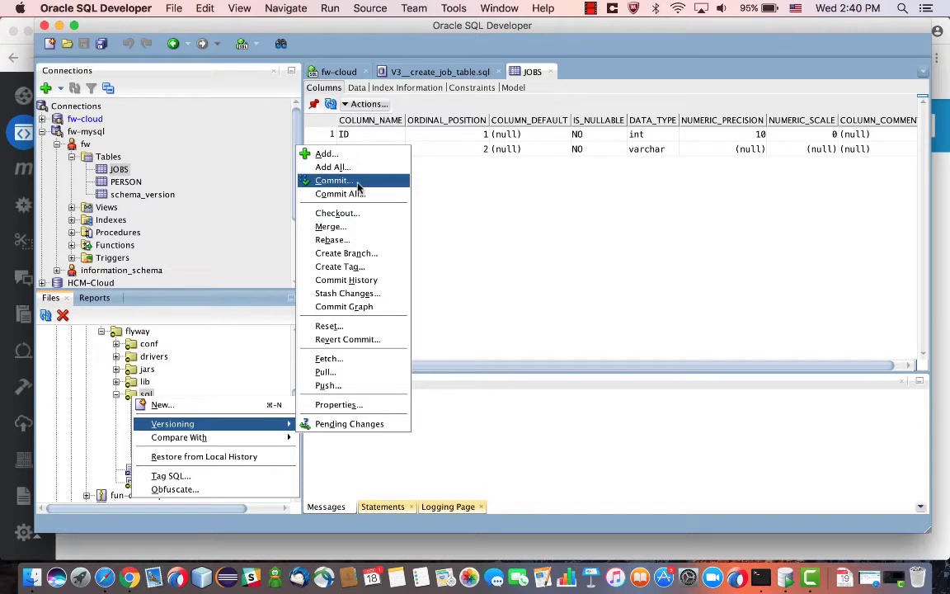
pyautogui.click(326, 153)
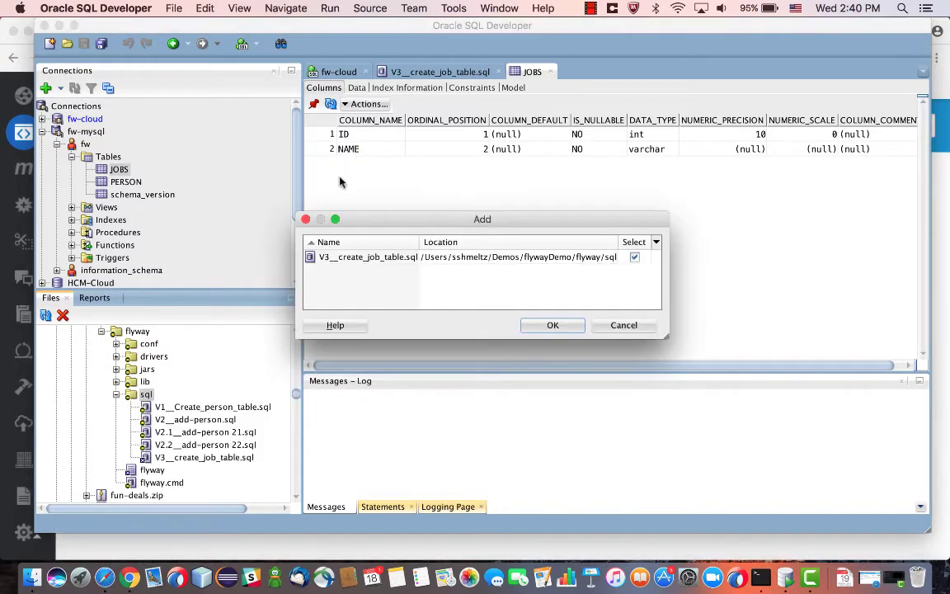
pyautogui.click(553, 323)
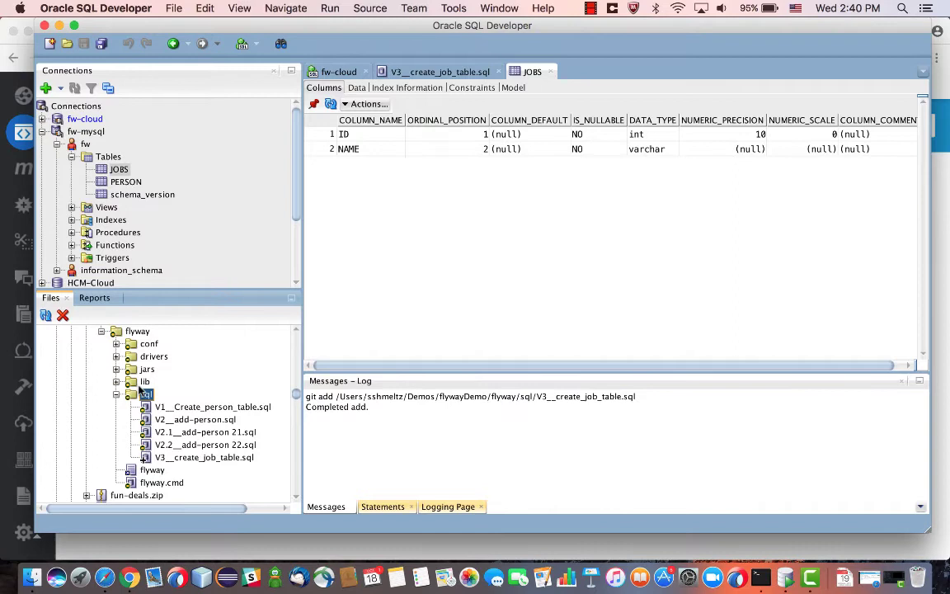
pyautogui.rightClick(147, 394)
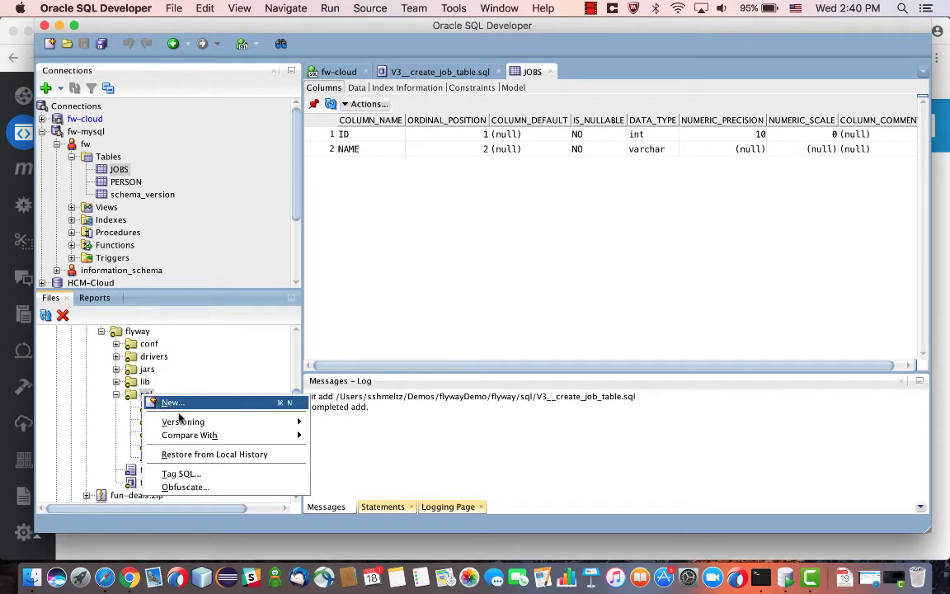
pyautogui.moveTo(181, 423)
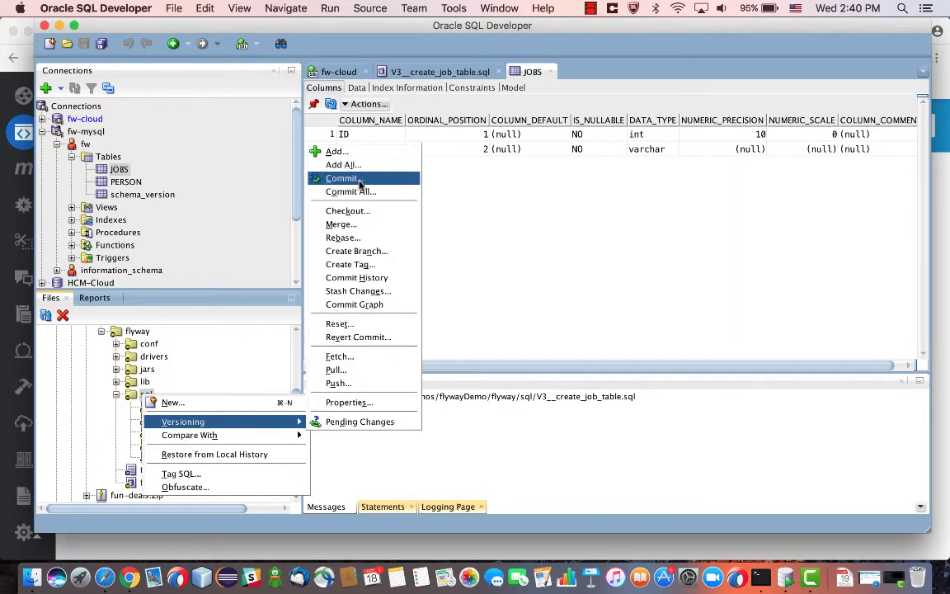
# Commit the staged script to Git with the comment 'added a jobs table'.
pyautogui.click(340, 178)
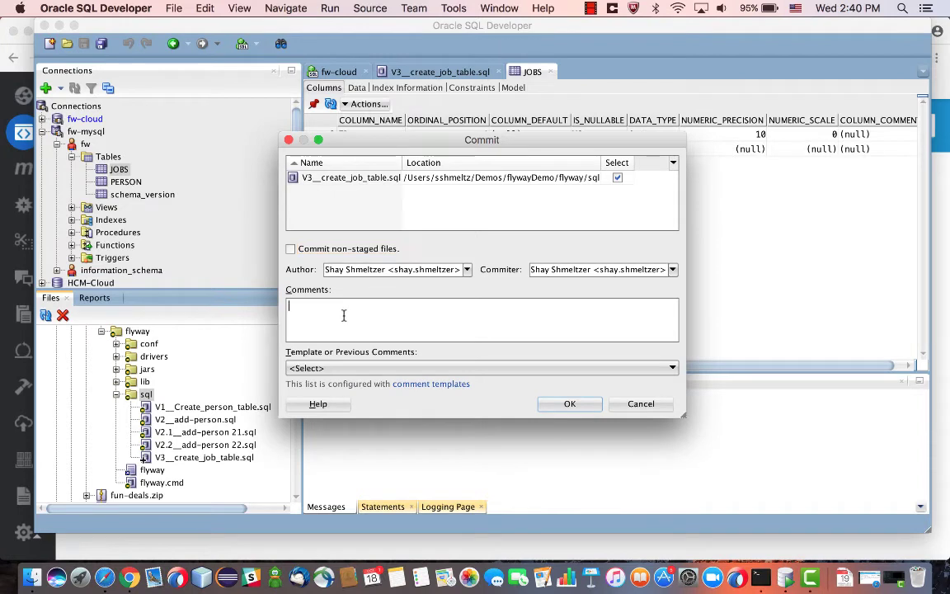
pyautogui.write('added a jobs')
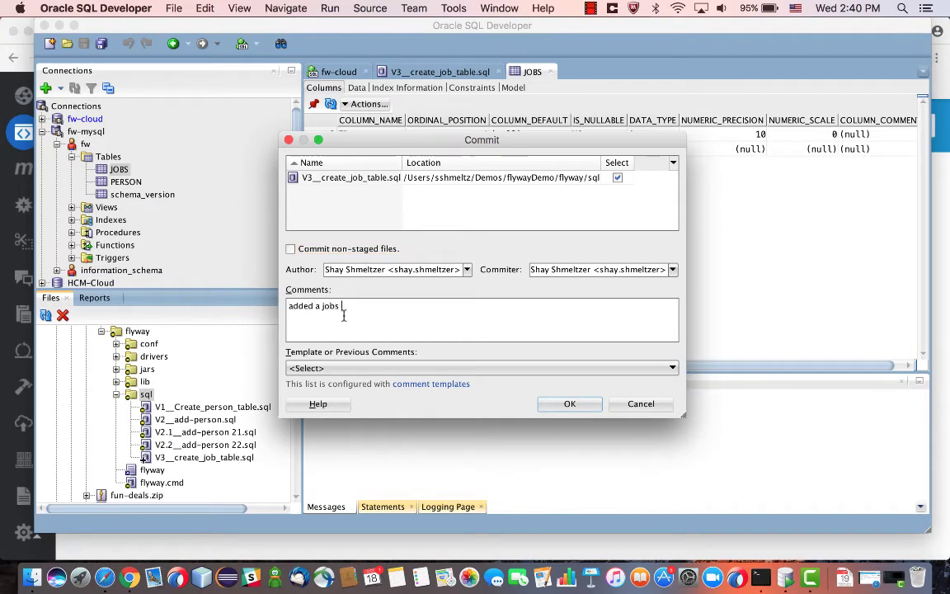
pyautogui.write('table')
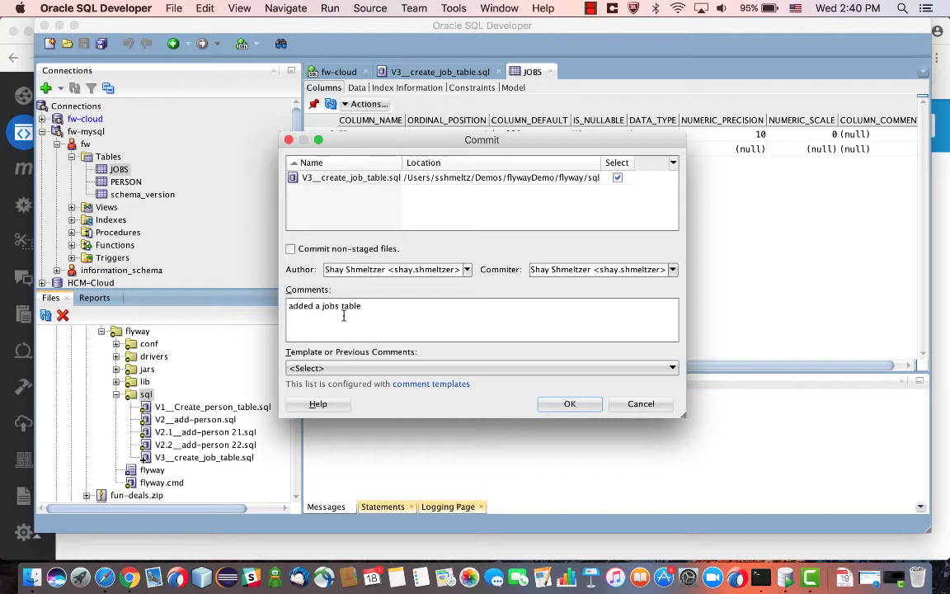
pyautogui.click(569, 403)
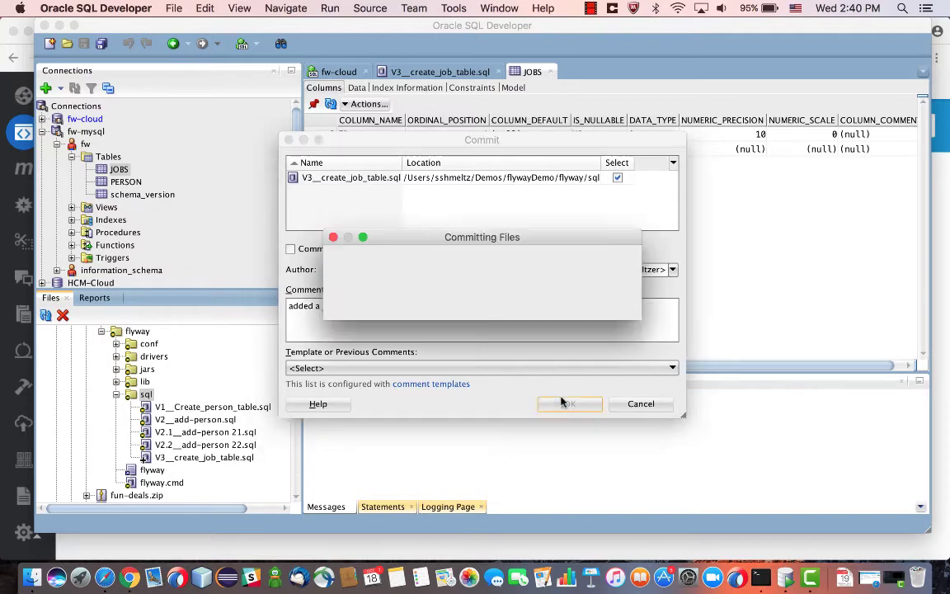
pyautogui.click(570, 402)
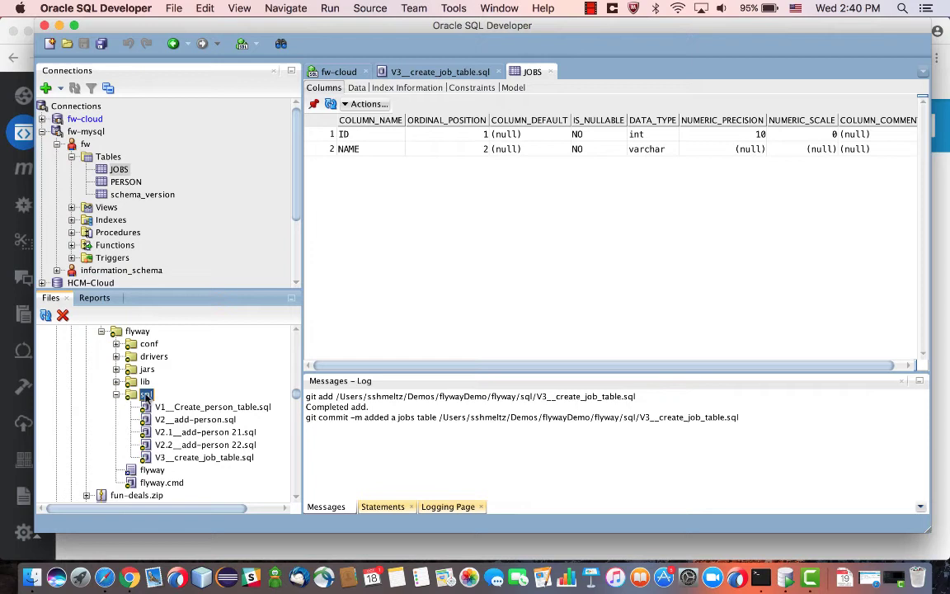
pyautogui.rightClick(145, 395)
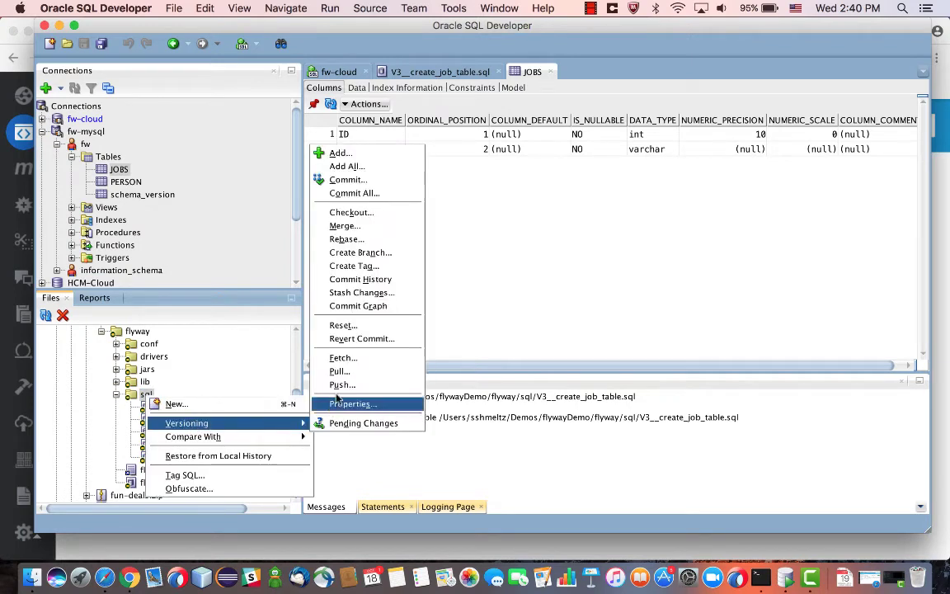
# Push the commit through the Push to Git wizard with the repository password, then return to the browser.
pyautogui.click(340, 384)
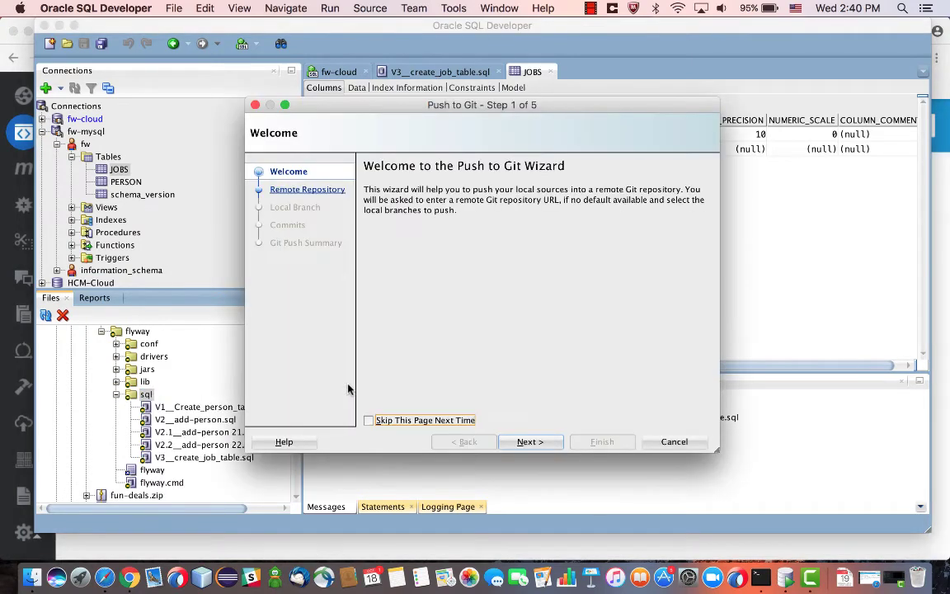
pyautogui.click(528, 442)
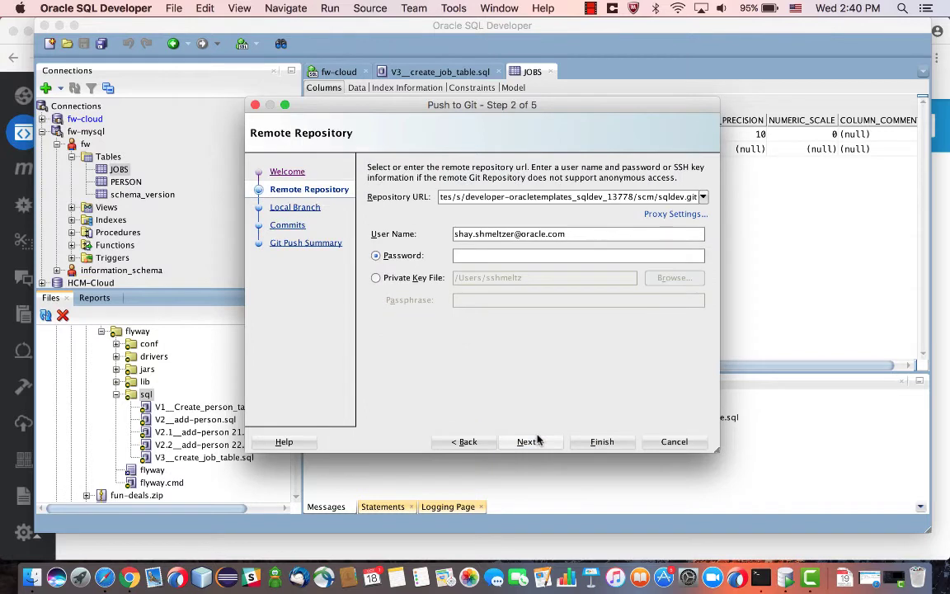
pyautogui.write('••••')
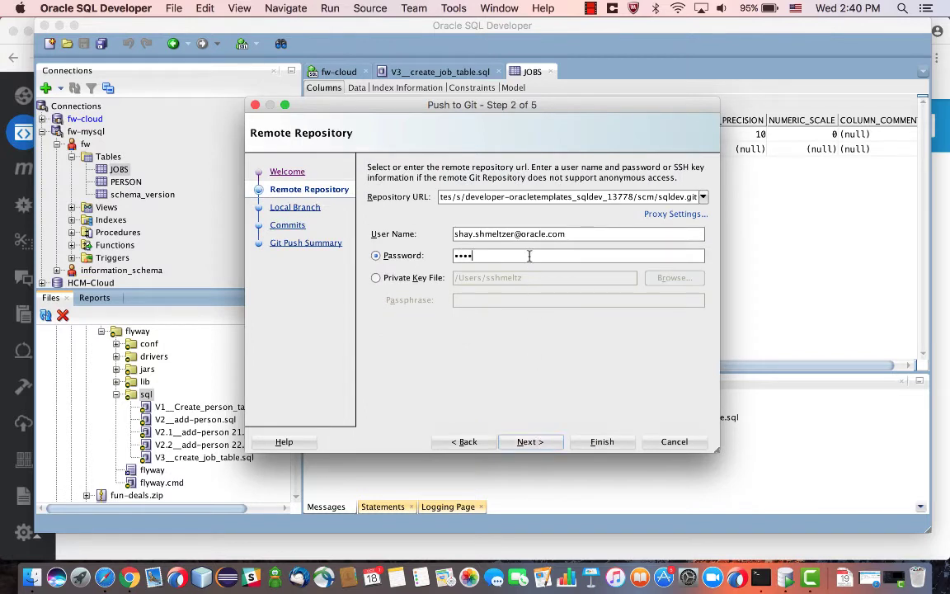
pyautogui.write('••••')
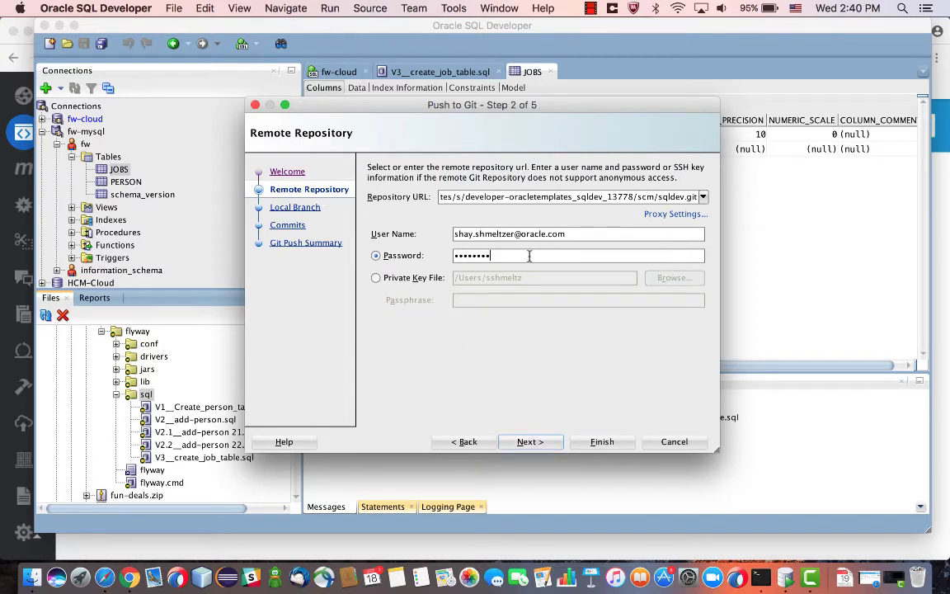
pyautogui.click(528, 442)
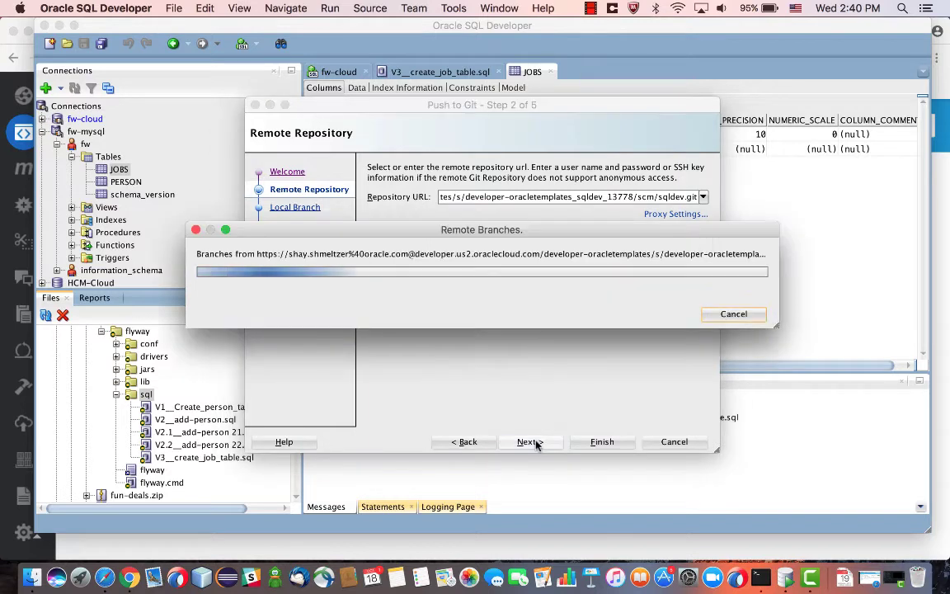
pyautogui.click(528, 443)
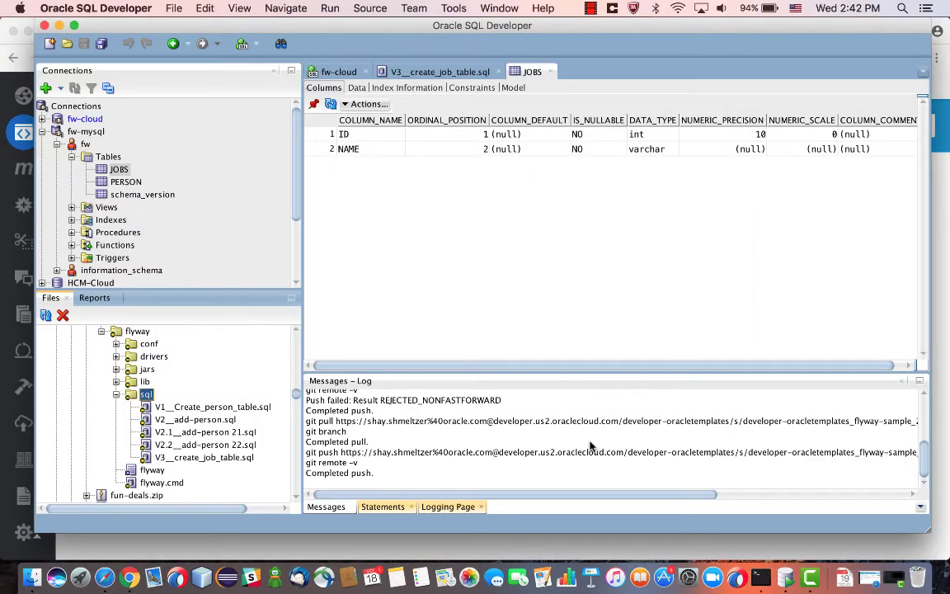
pyautogui.press('cmd+tab')
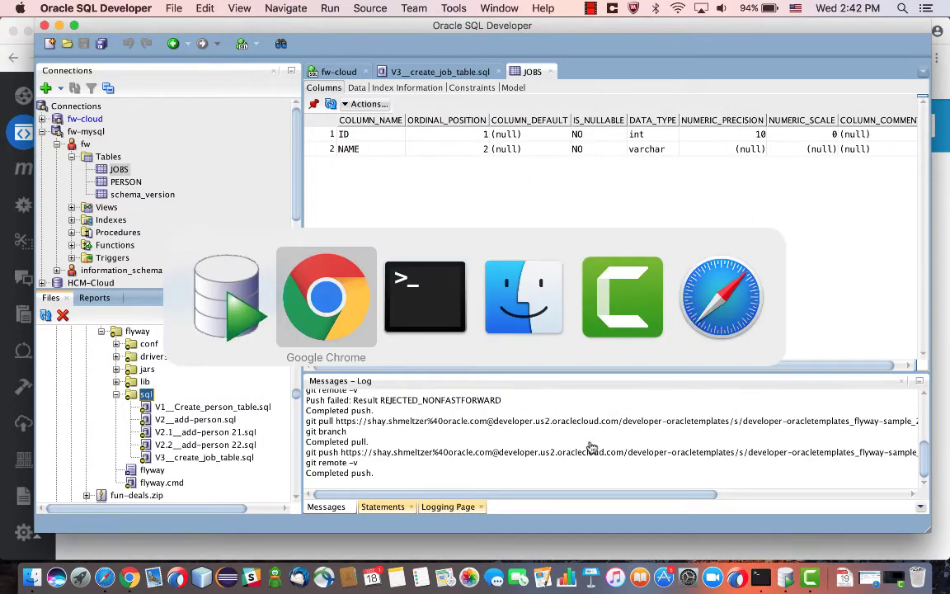
# View the 'added a jobs table' commit and its V3 script, then go to the Build jobs overview.
pyautogui.click(327, 297)
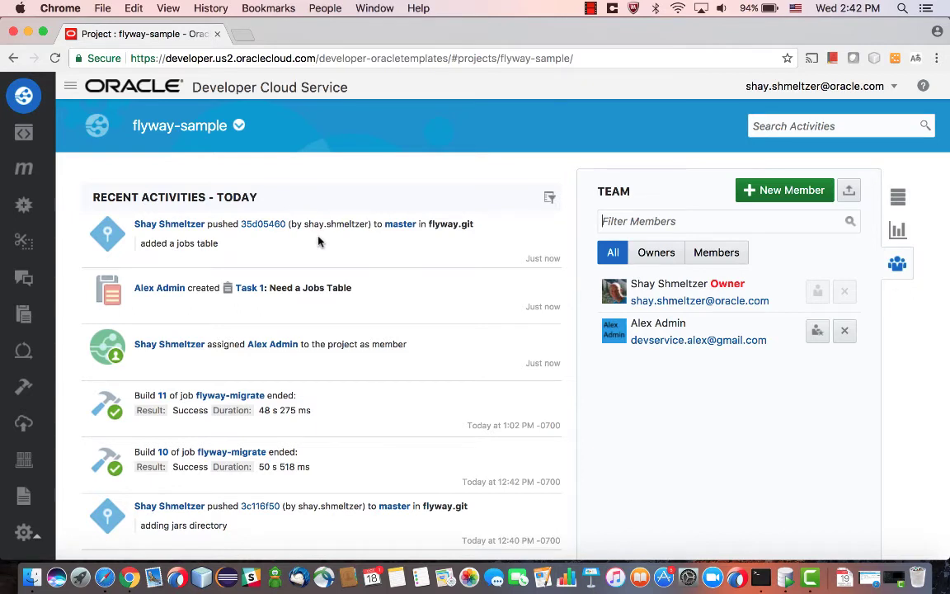
pyautogui.click(264, 225)
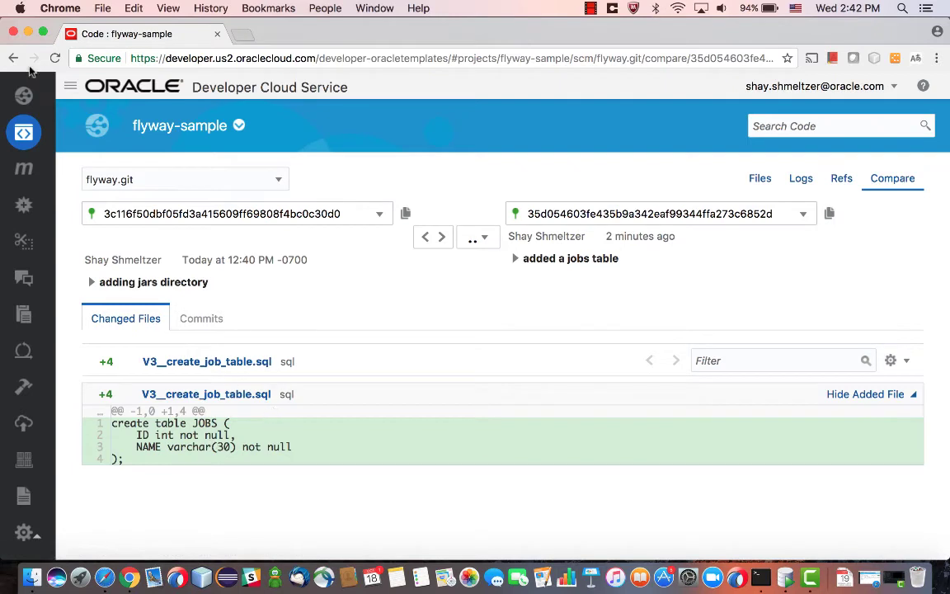
pyautogui.click(759, 178)
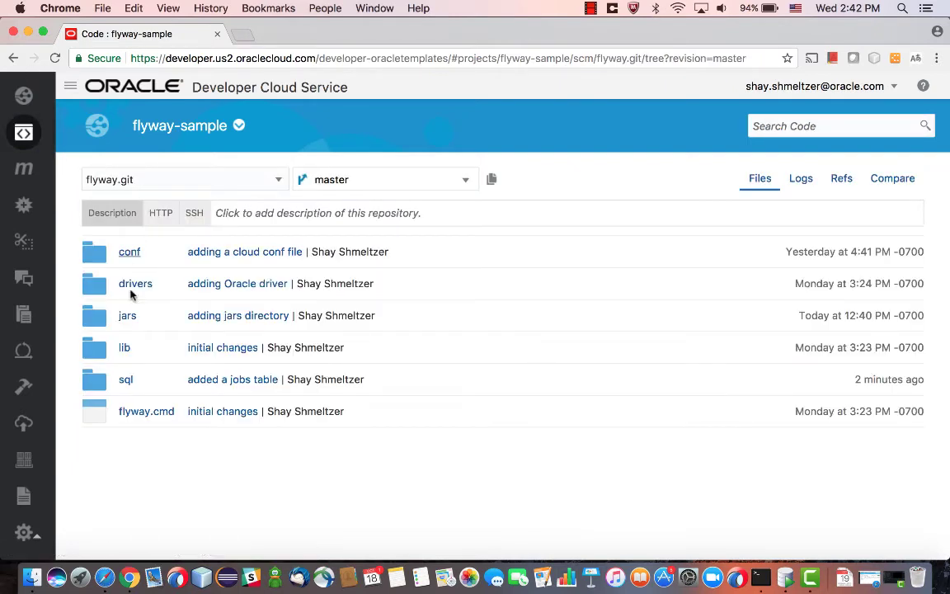
pyautogui.click(126, 378)
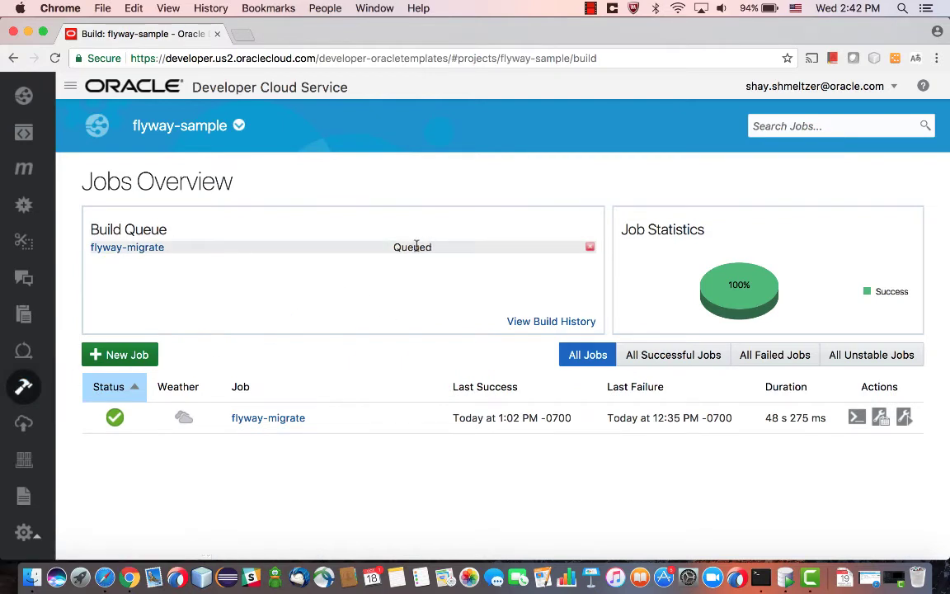
# Inspect the flyway-migrate job's configuration: flyway.git Source Control and its SCM polling trigger.
pyautogui.doubleClick(413, 247)
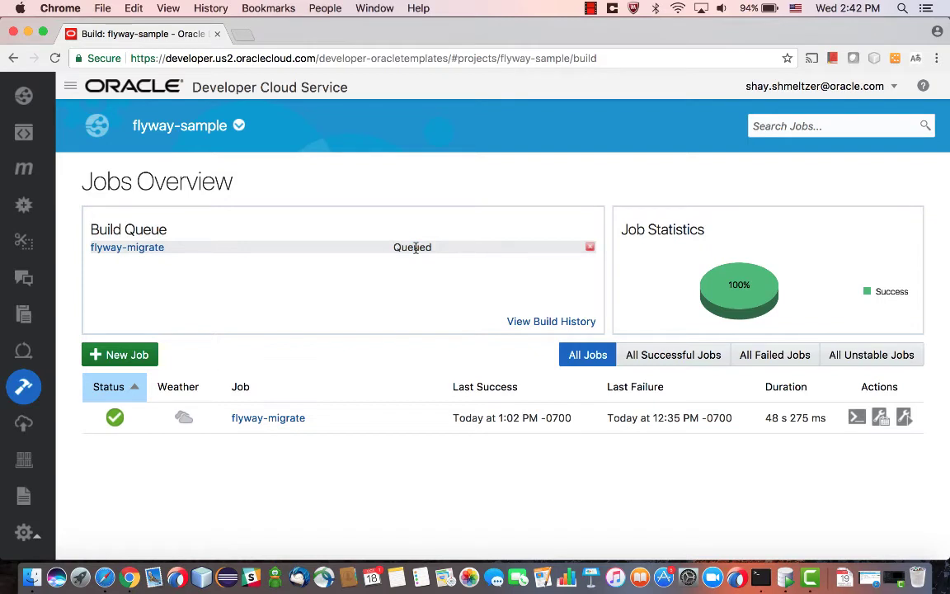
pyautogui.click(267, 417)
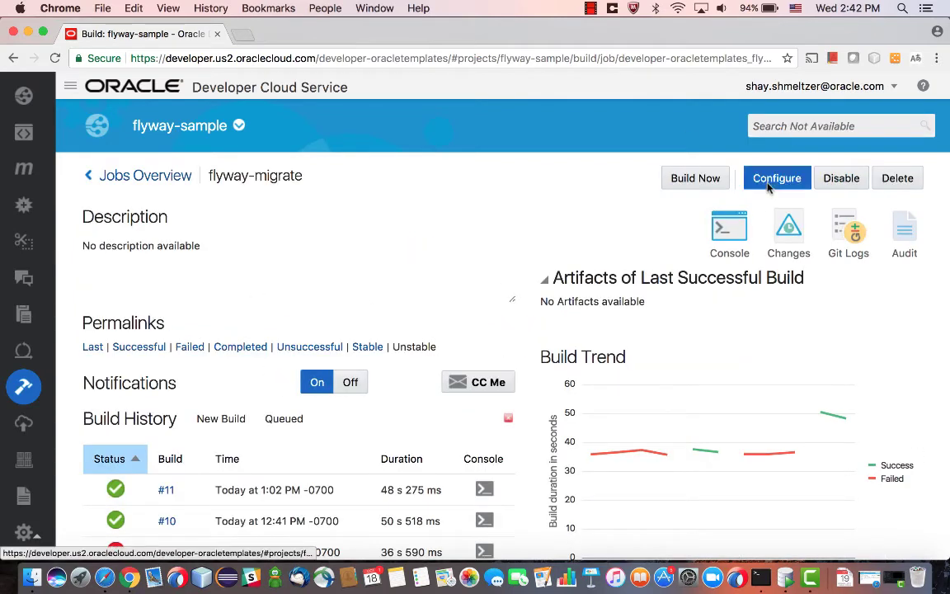
pyautogui.click(776, 179)
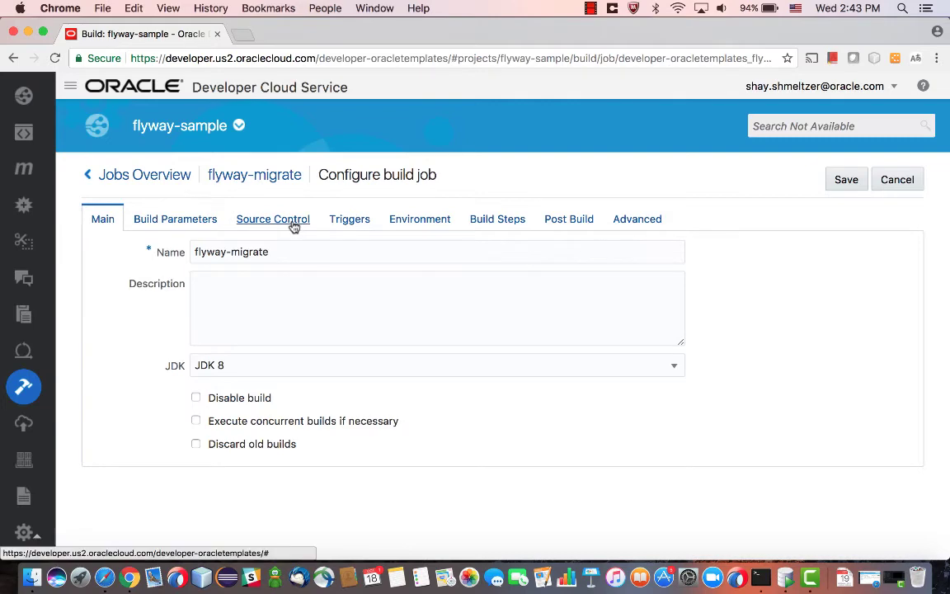
pyautogui.click(272, 217)
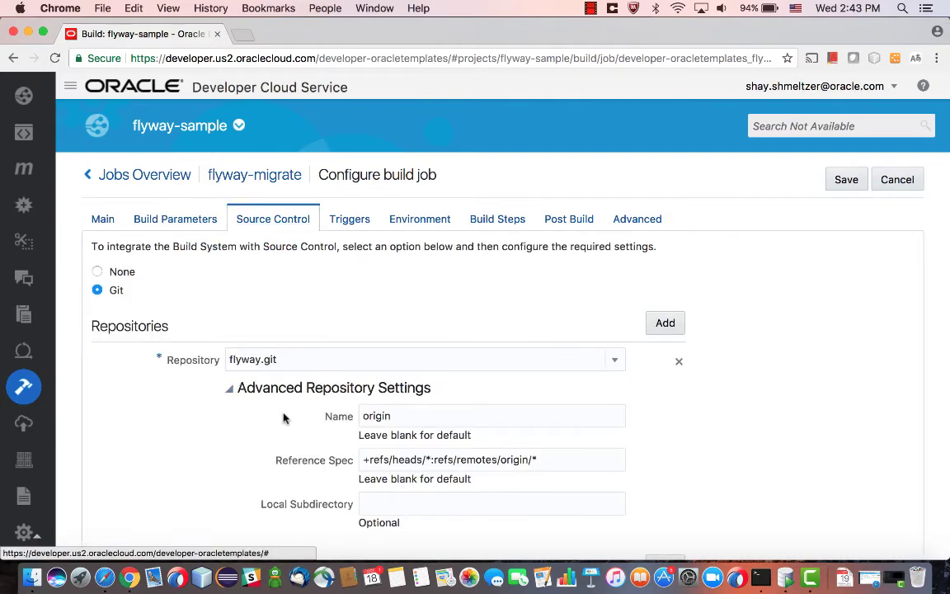
pyautogui.scroll(-3)
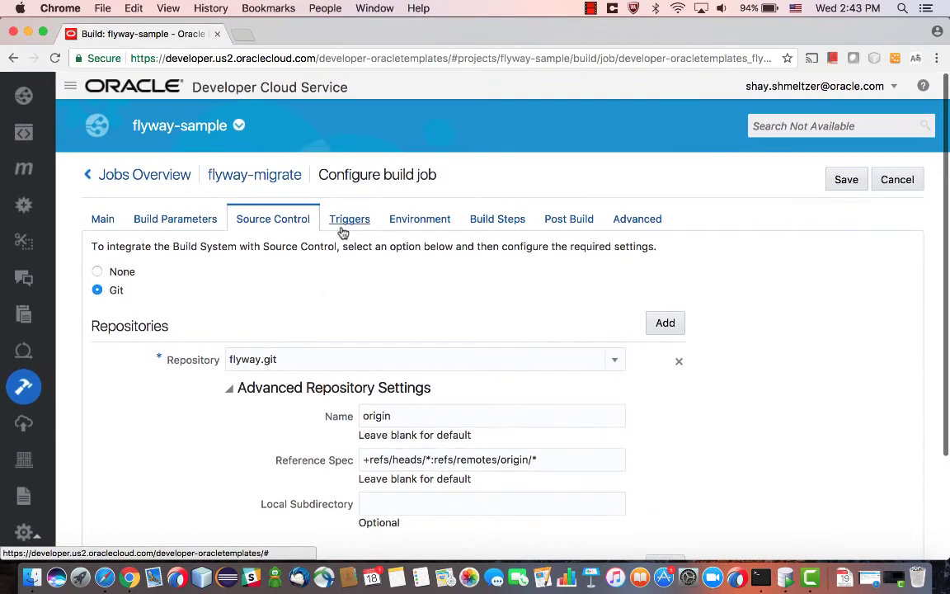
pyautogui.click(349, 218)
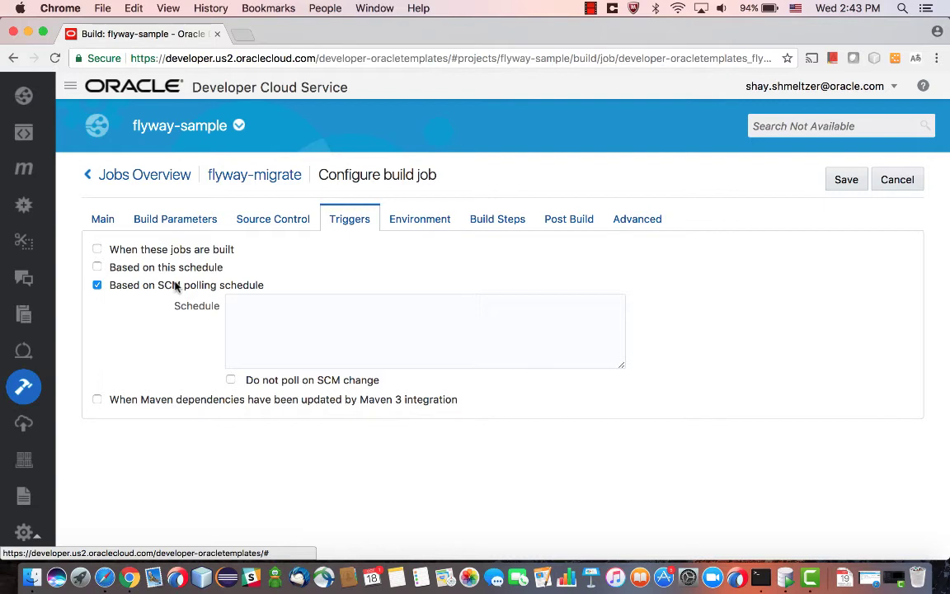
pyautogui.moveTo(433, 270)
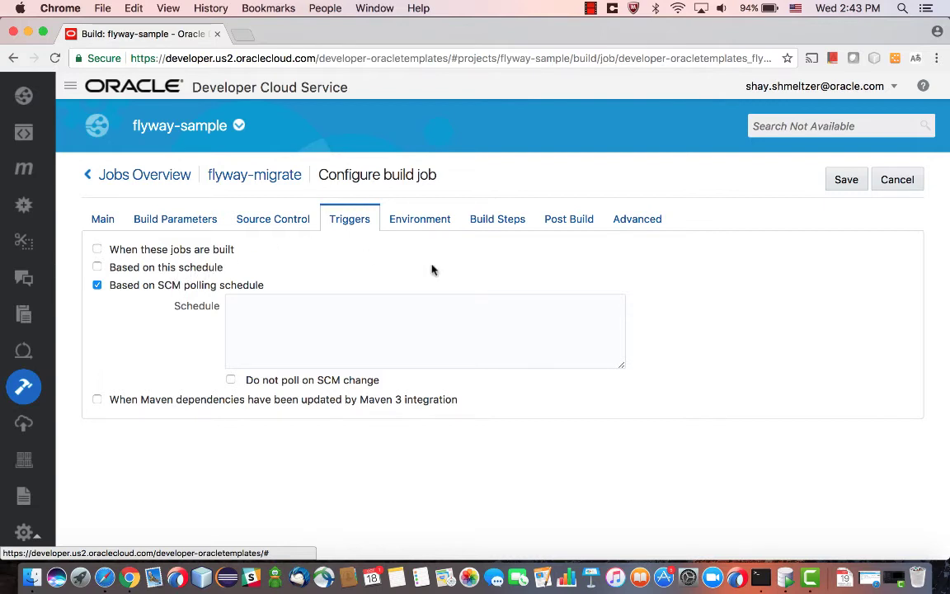
# Review the Build Steps' Flyway info and migrate shell commands and the Password build parameter.
pyautogui.click(499, 218)
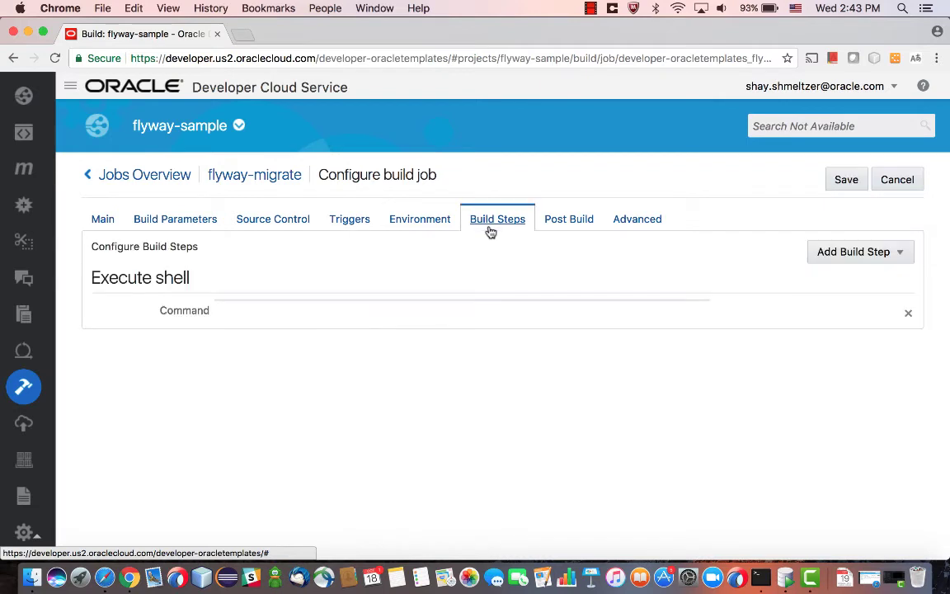
pyautogui.write('java -cp lib/flyway-commandline-4.2.0.jar:lib/flyway-core-4.2.0.jar org.flywaydb.c')
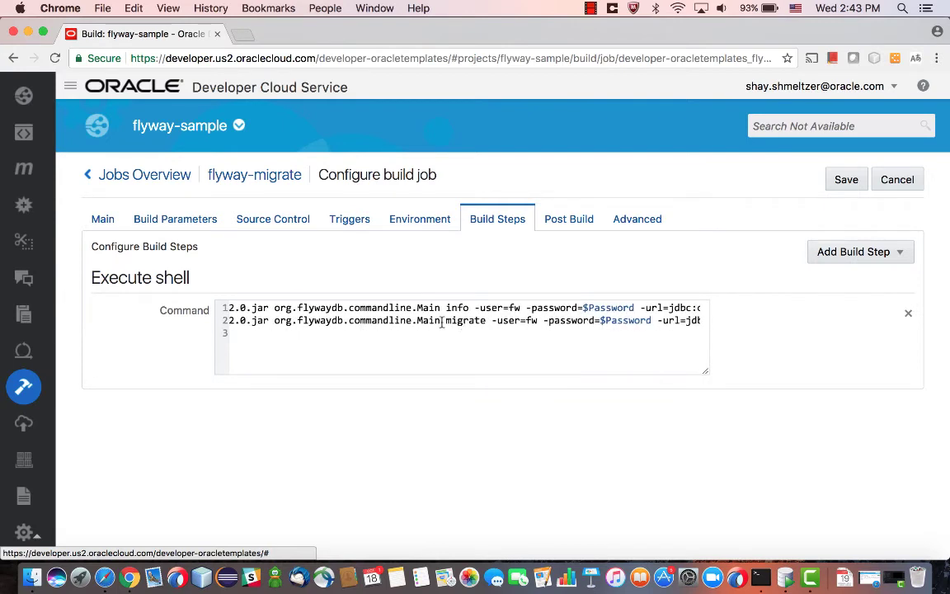
pyautogui.doubleClick(429, 307)
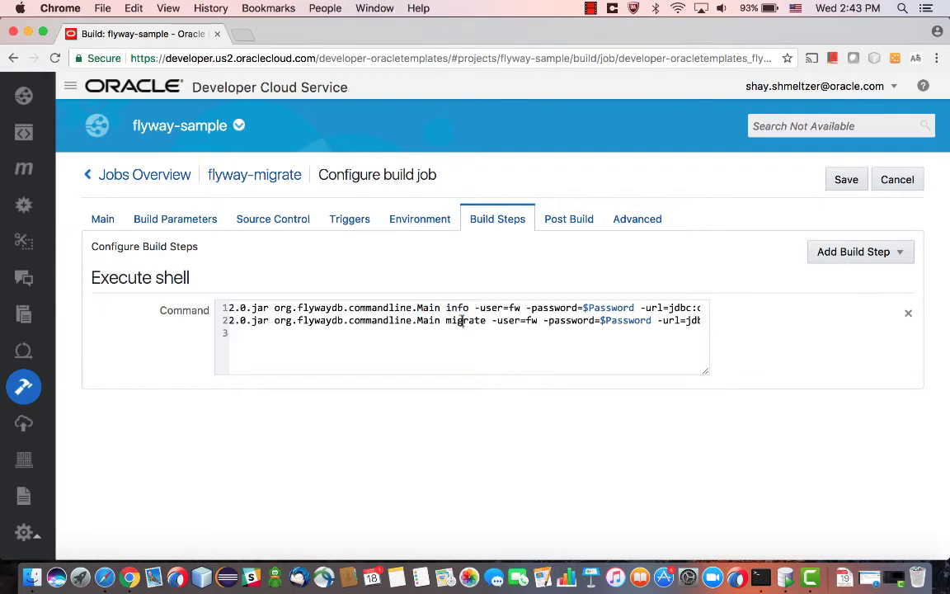
pyautogui.doubleClick(466, 320)
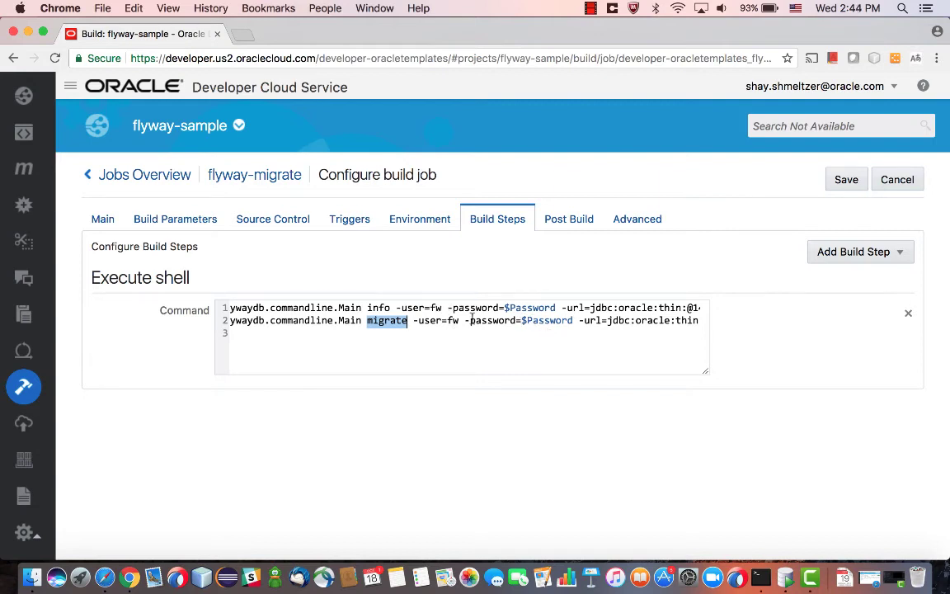
pyautogui.click(175, 218)
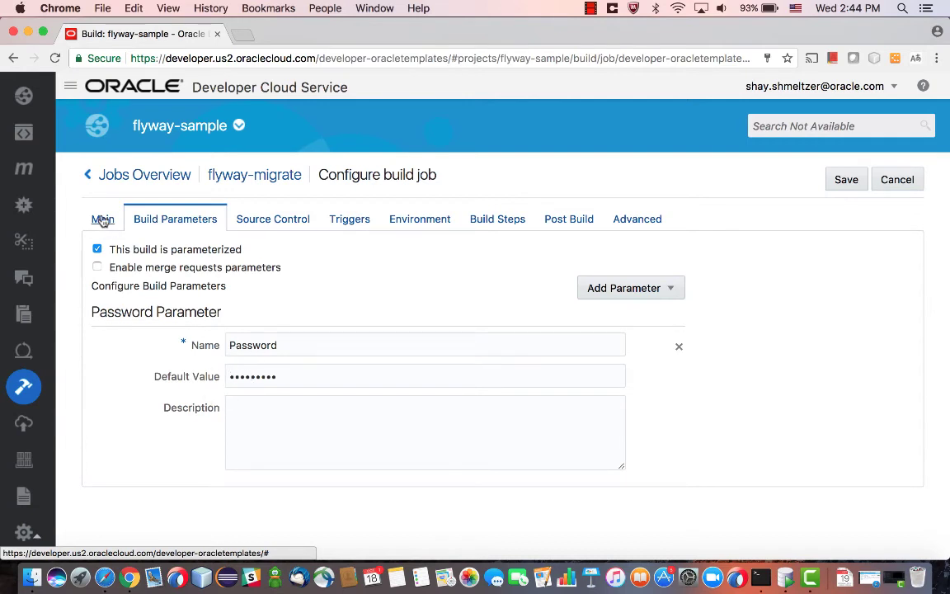
pyautogui.click(102, 218)
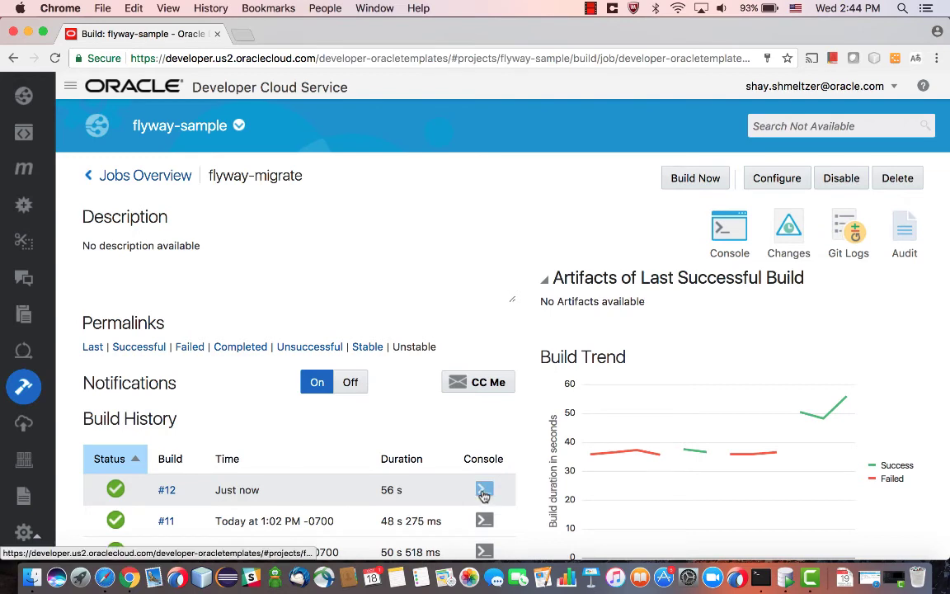
# Read build #12's console output showing the create job table migration applied as version 3.
pyautogui.click(485, 488)
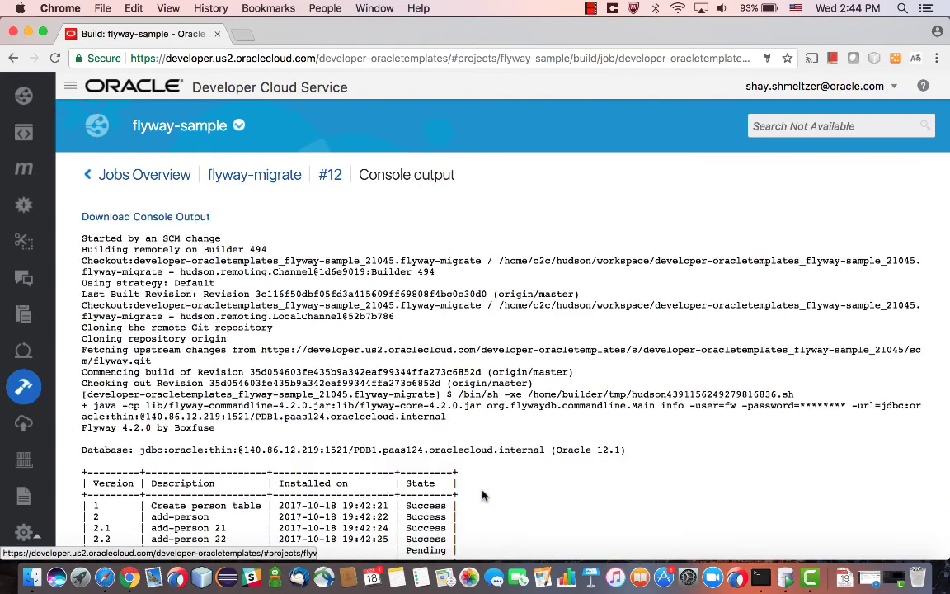
pyautogui.scroll(-3)
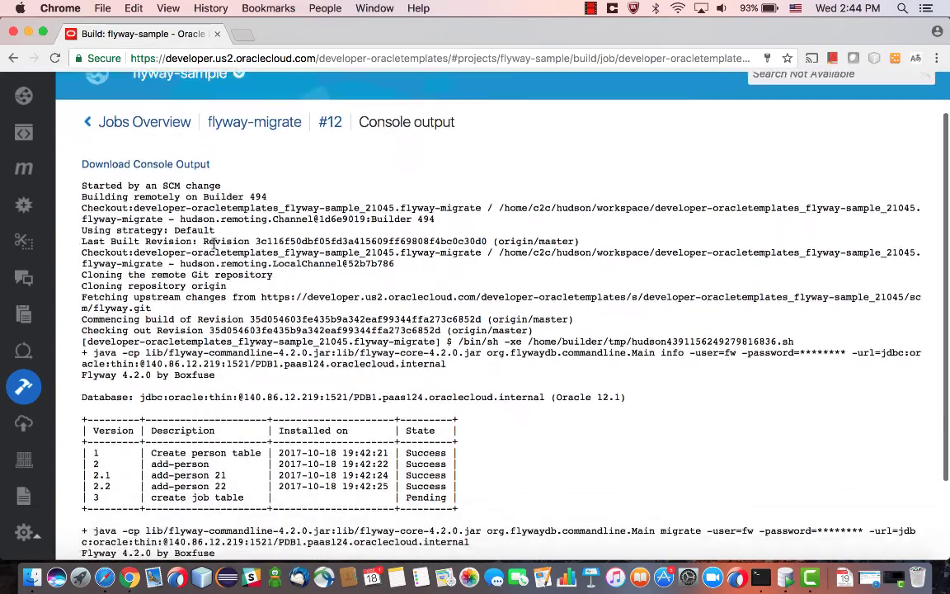
pyautogui.scroll(-3)
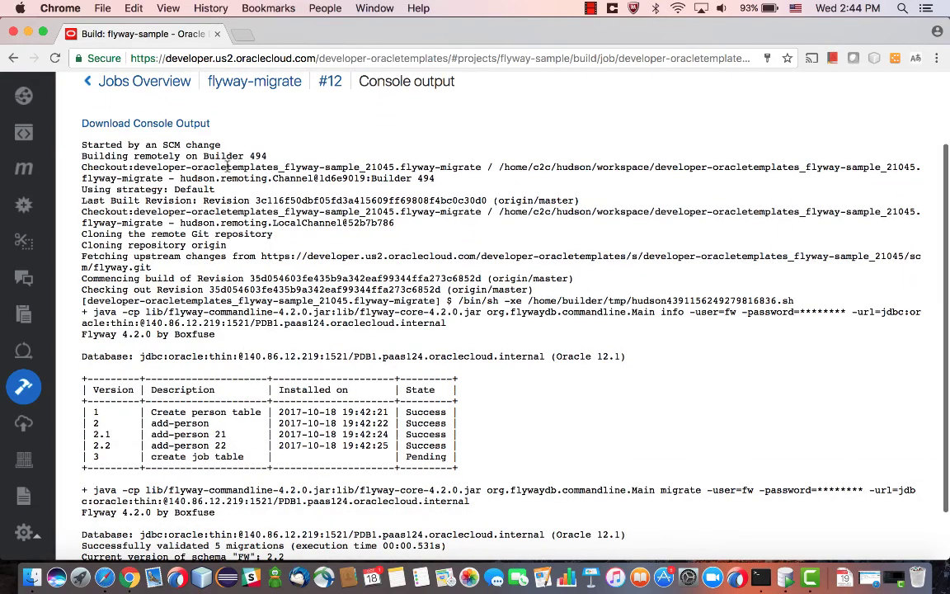
pyautogui.moveTo(218, 256)
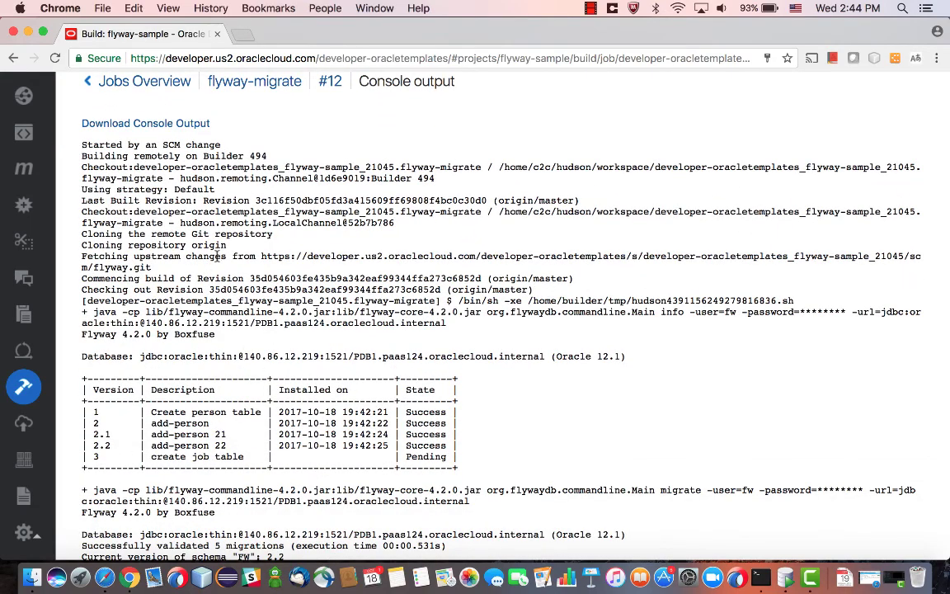
pyautogui.scroll(-3)
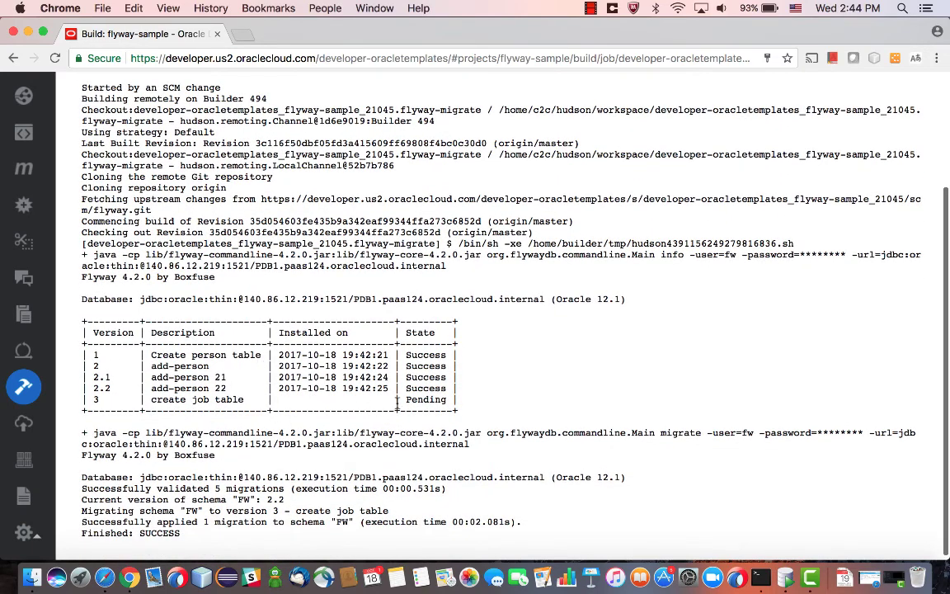
pyautogui.doubleClick(198, 399)
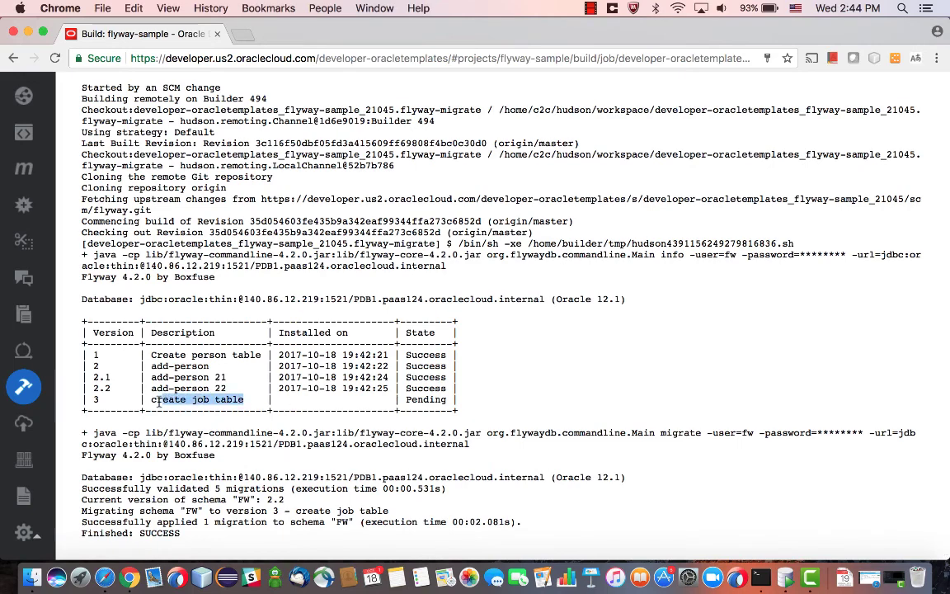
pyautogui.scroll(-3)
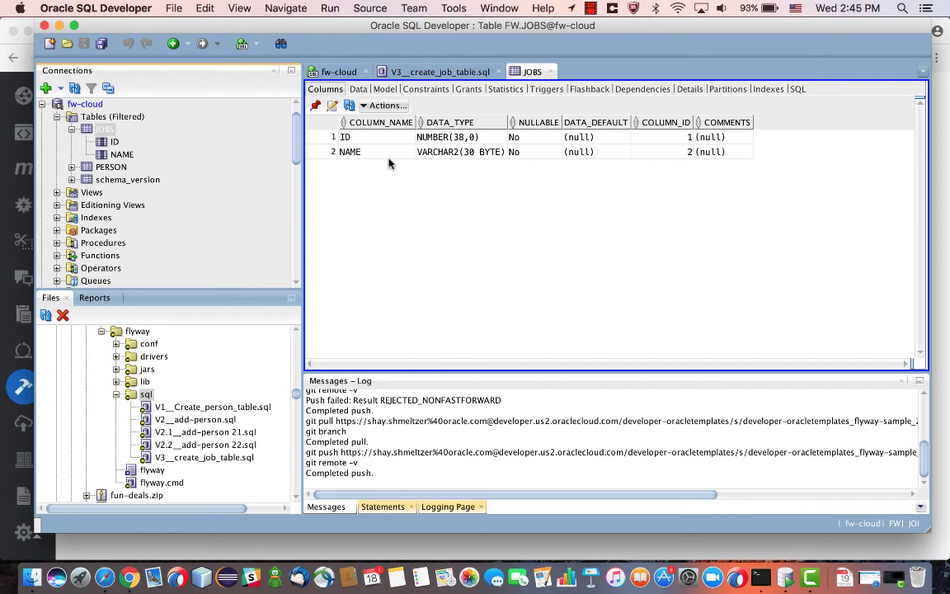
# Switch from SQL Developer's JOBS table view back to Developer Cloud Service.
pyautogui.press('cmd+tab')
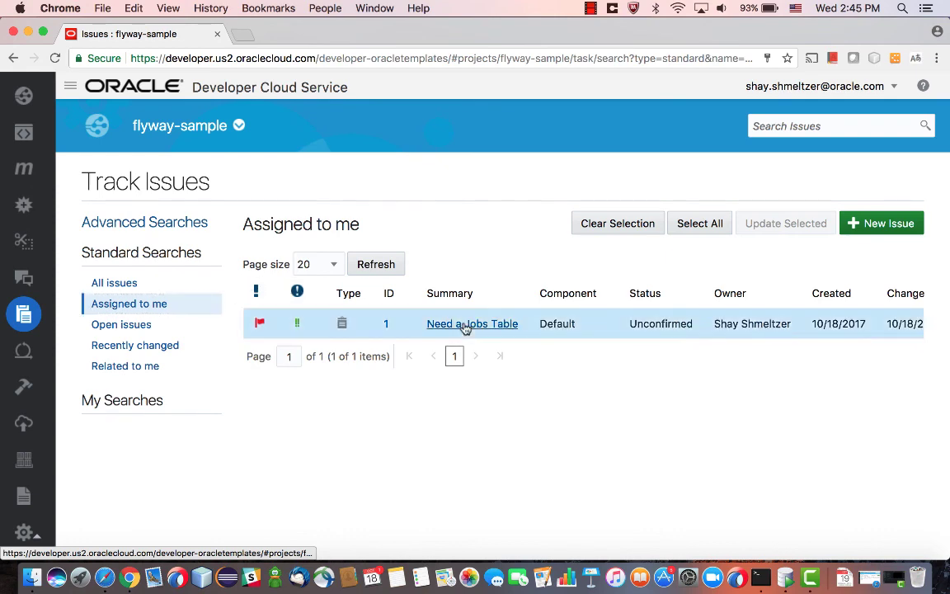
# Update the 'Need a Jobs Table' task's details and save it.
pyautogui.click(472, 323)
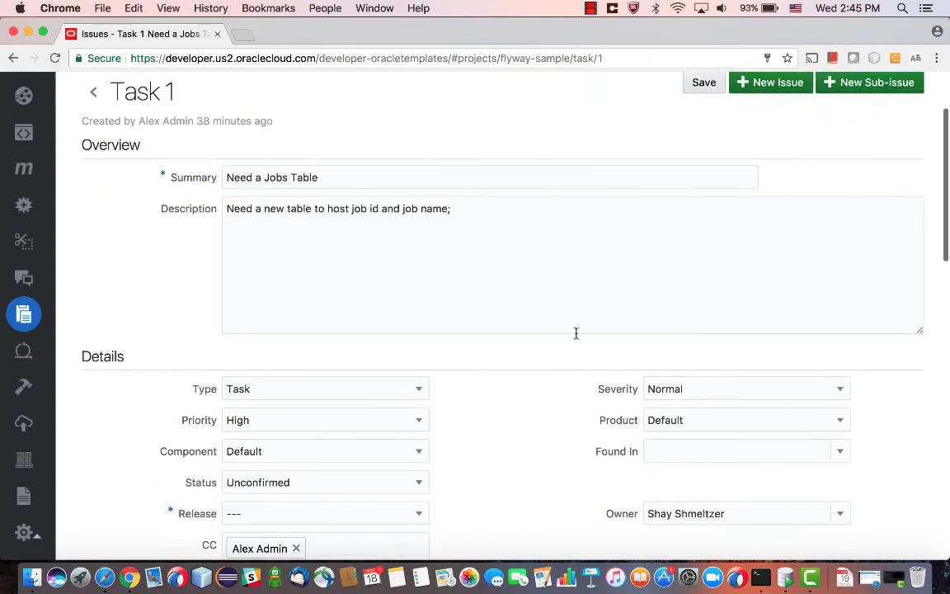
pyautogui.scroll(-3)
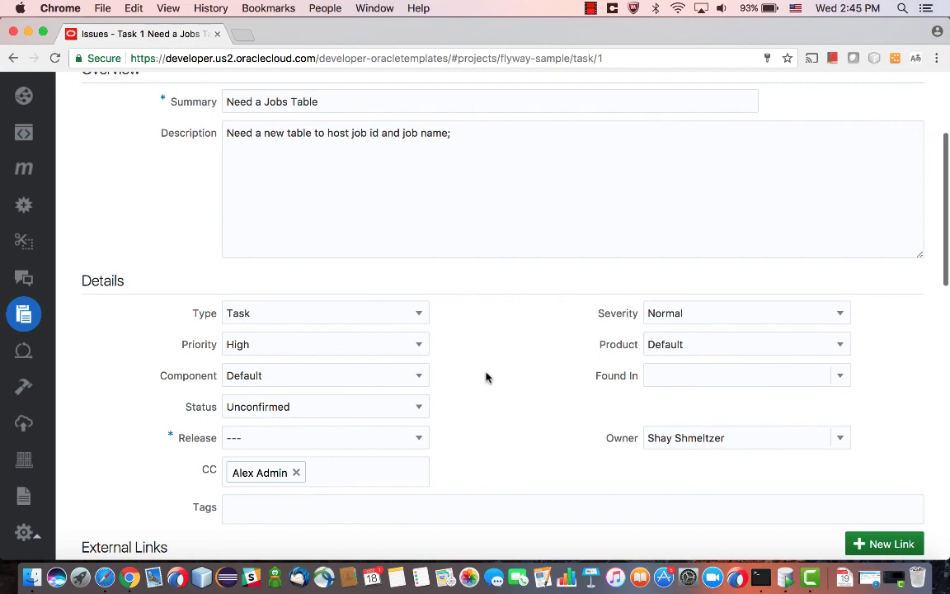
pyautogui.click(325, 406)
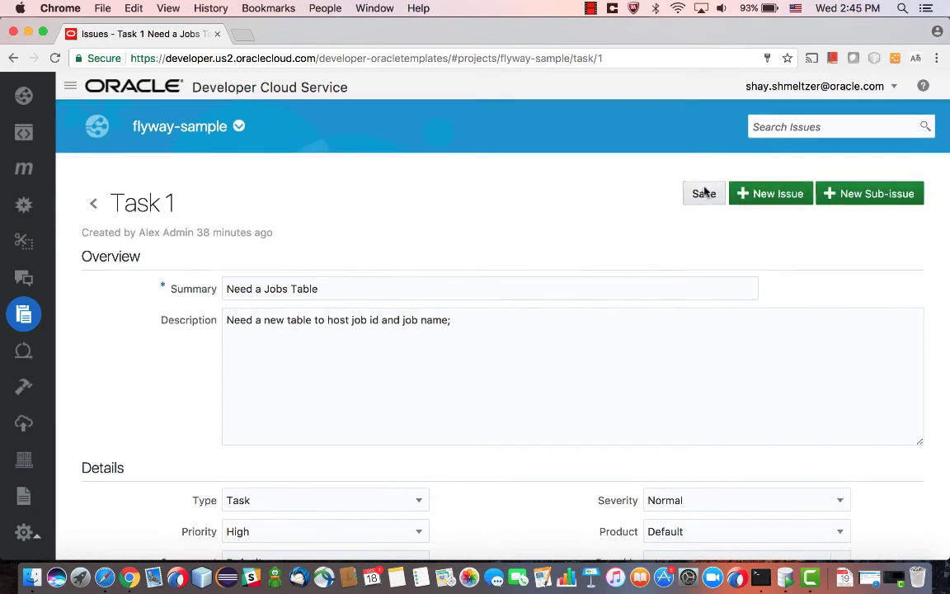
pyautogui.click(703, 193)
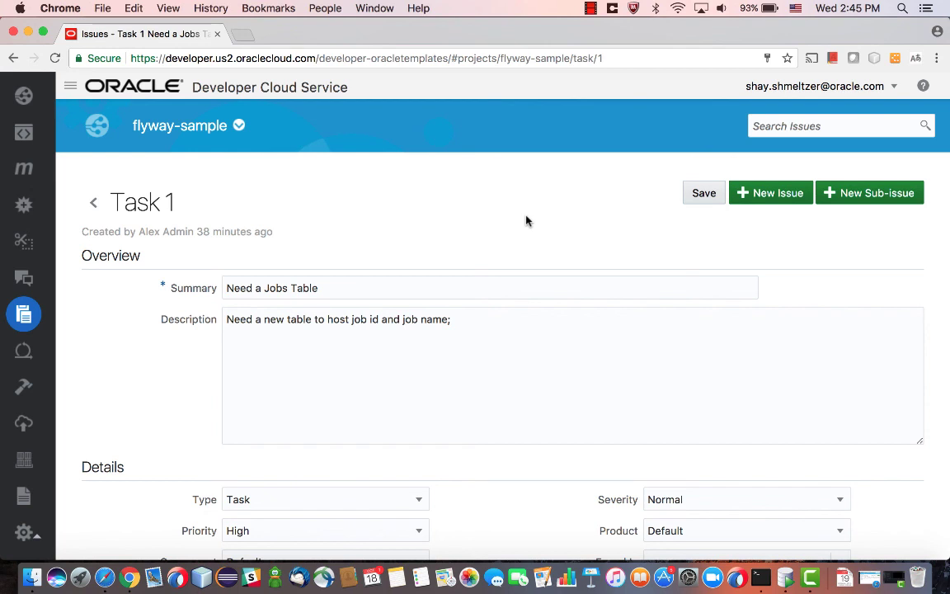
pyautogui.moveTo(556, 131)
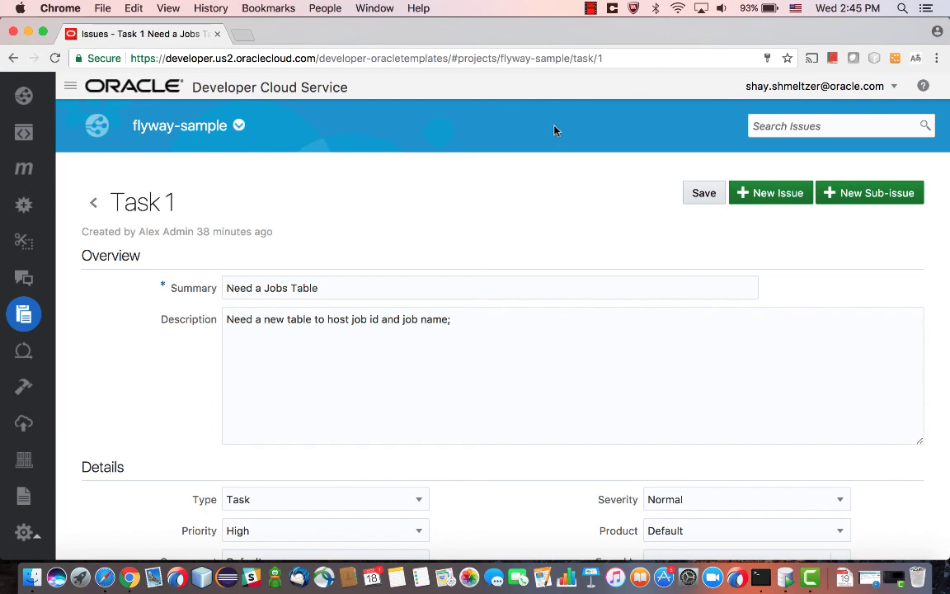